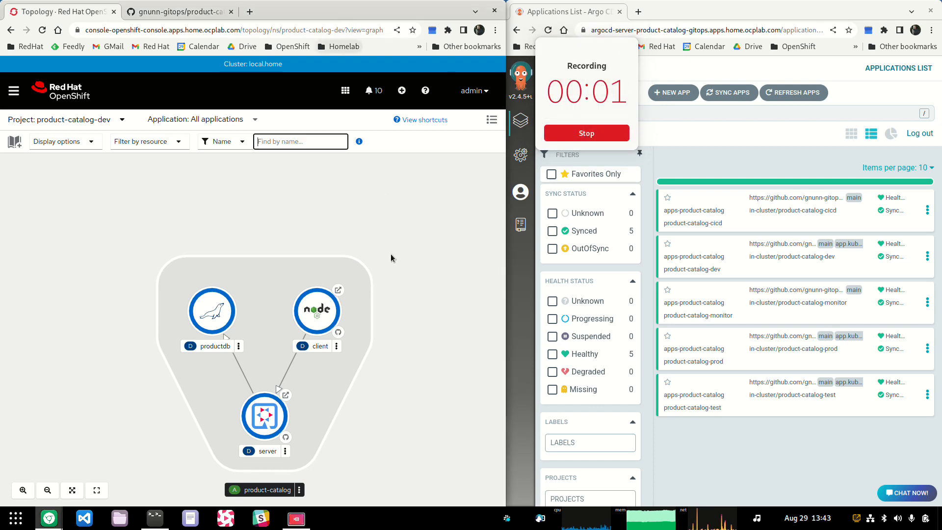
- Check the running client web app, then switch to the product-catalog-cicd project
left_click(585, 132)
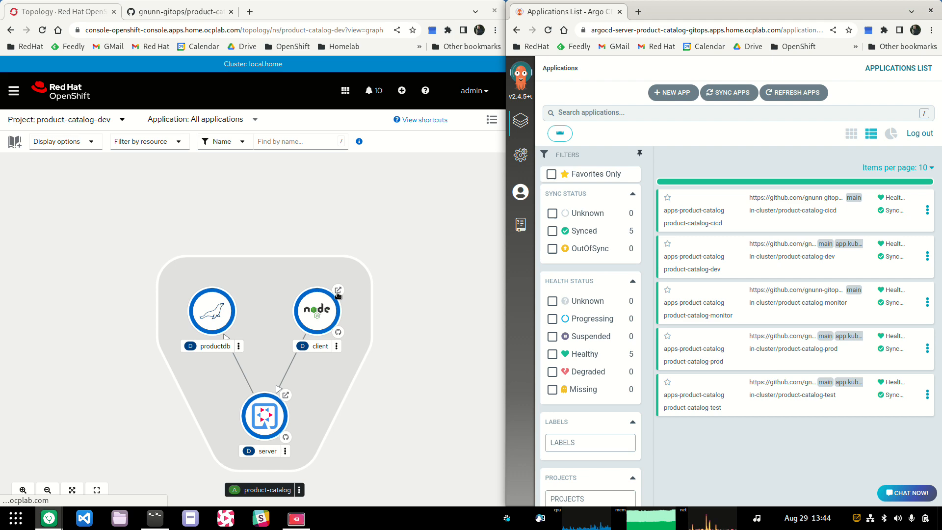
left_click(339, 308)
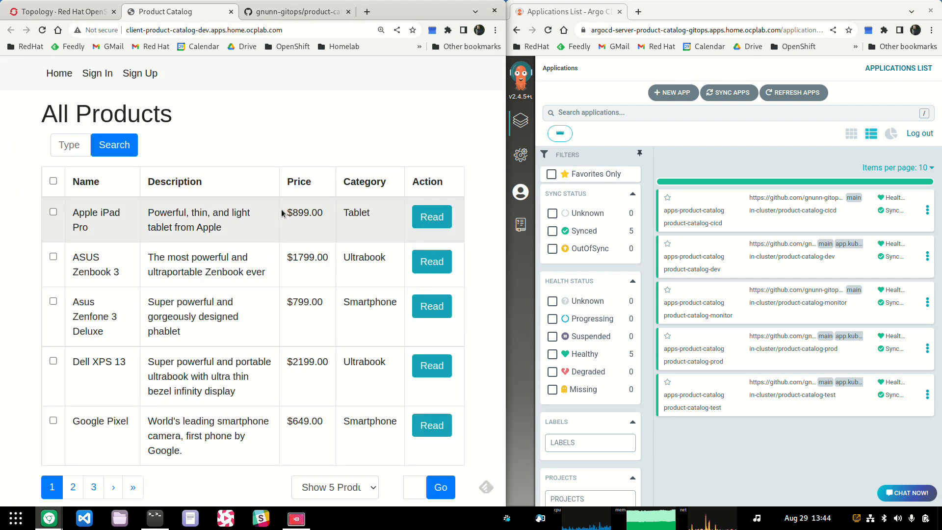
mouse_move(110, 341)
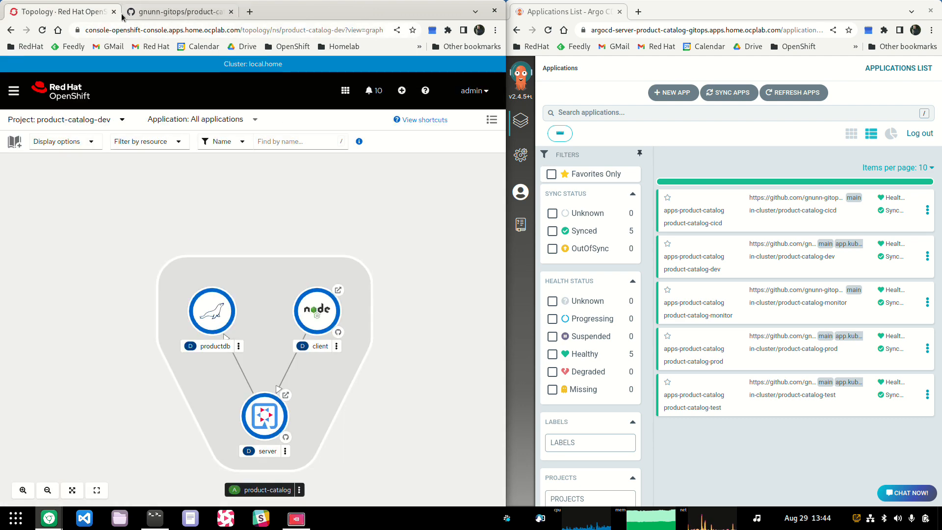
mouse_move(317, 313)
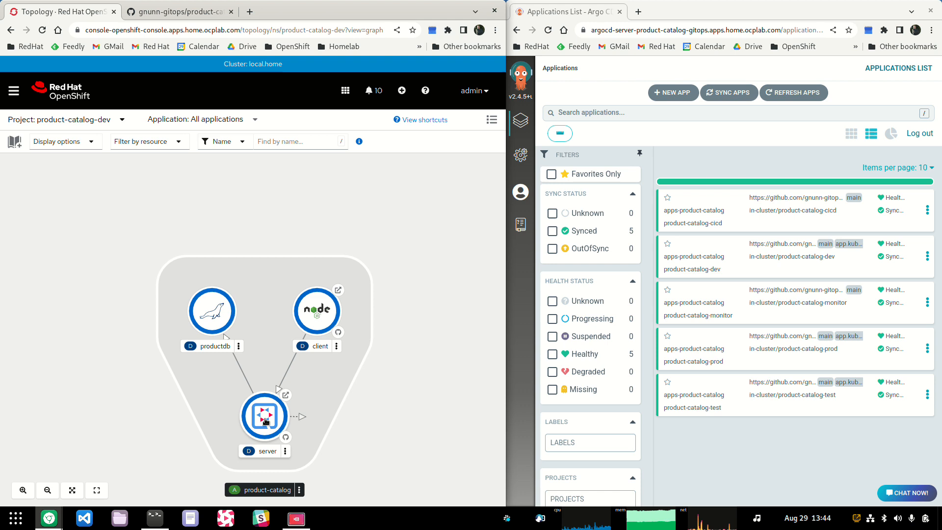
mouse_move(211, 311)
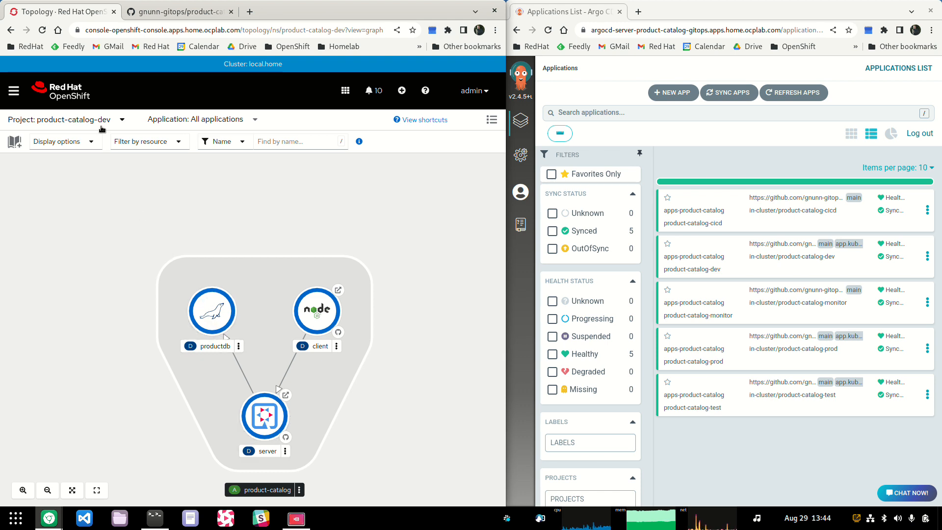
left_click(123, 120)
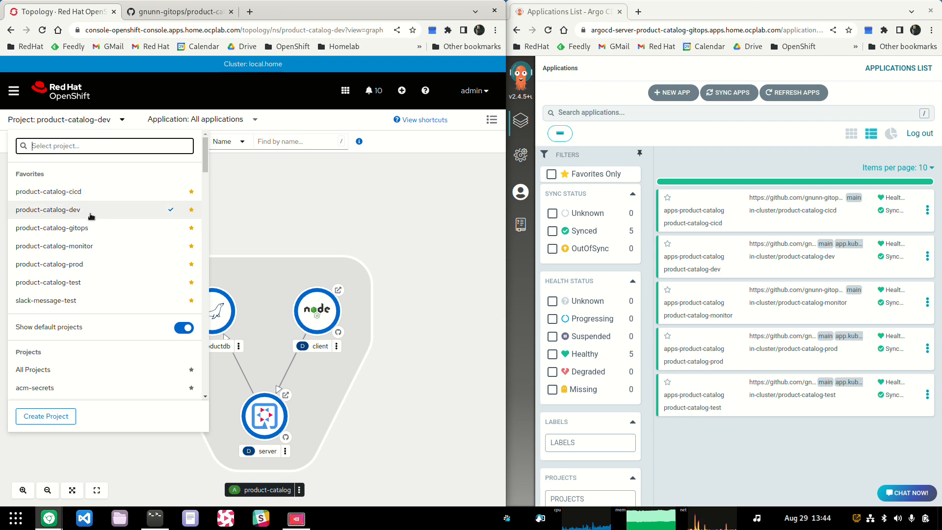
mouse_move(84, 213)
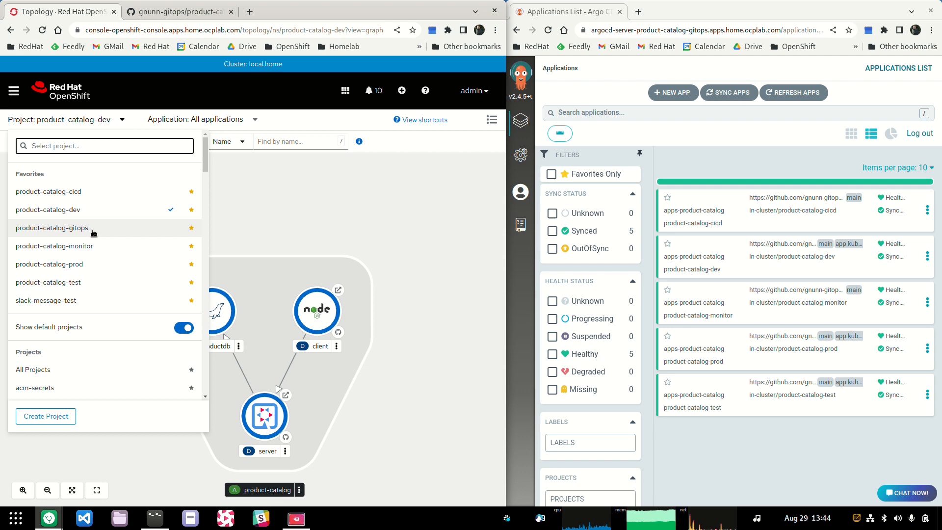
mouse_move(54, 246)
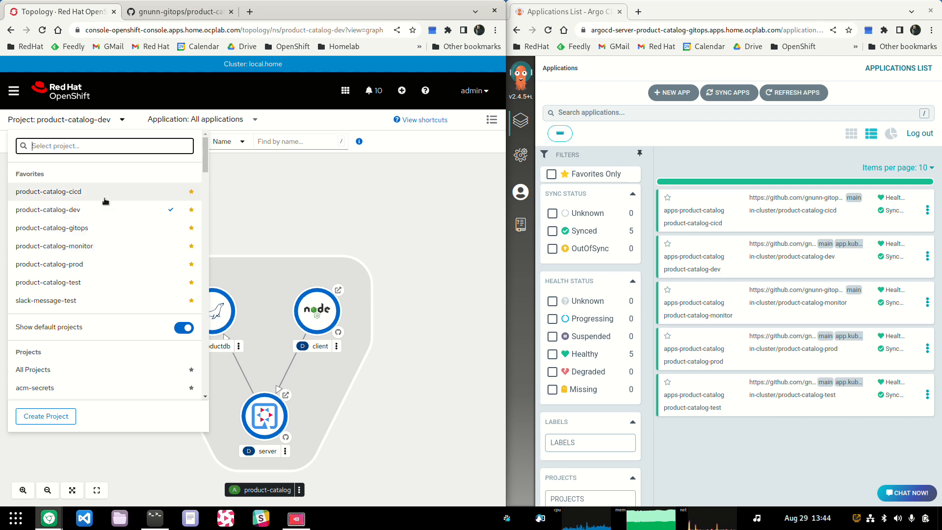
left_click(48, 191)
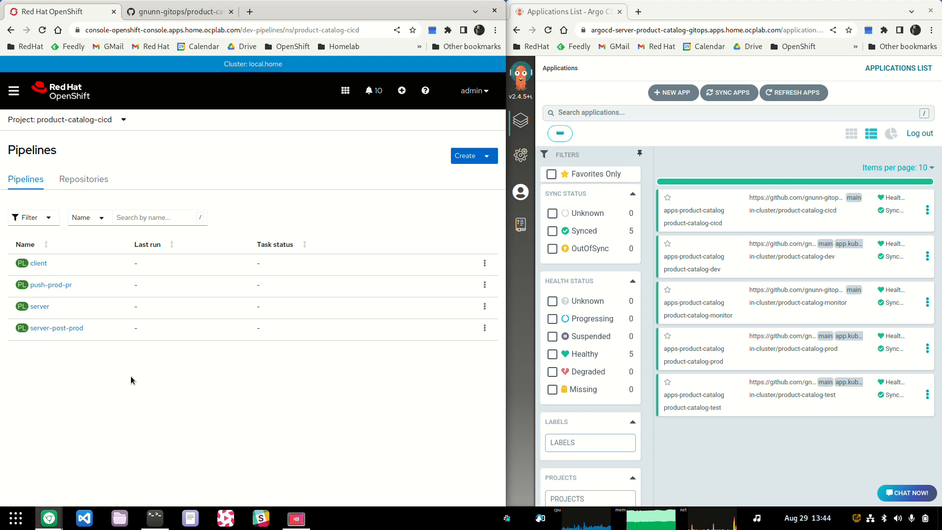
mouse_move(39, 307)
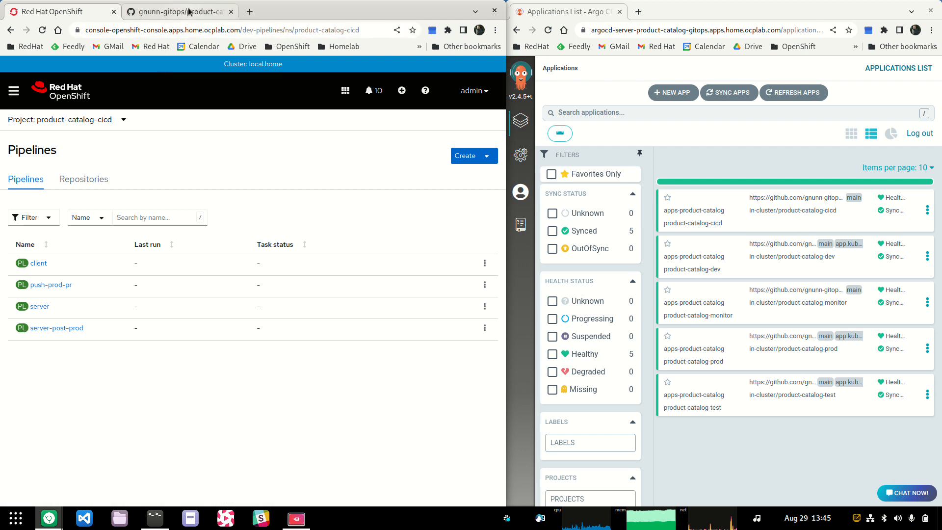
- Change VersionResource.java's VERSION to 1.2.12 and commit as 'Bump version 1.2.12' on master
left_click(180, 11)
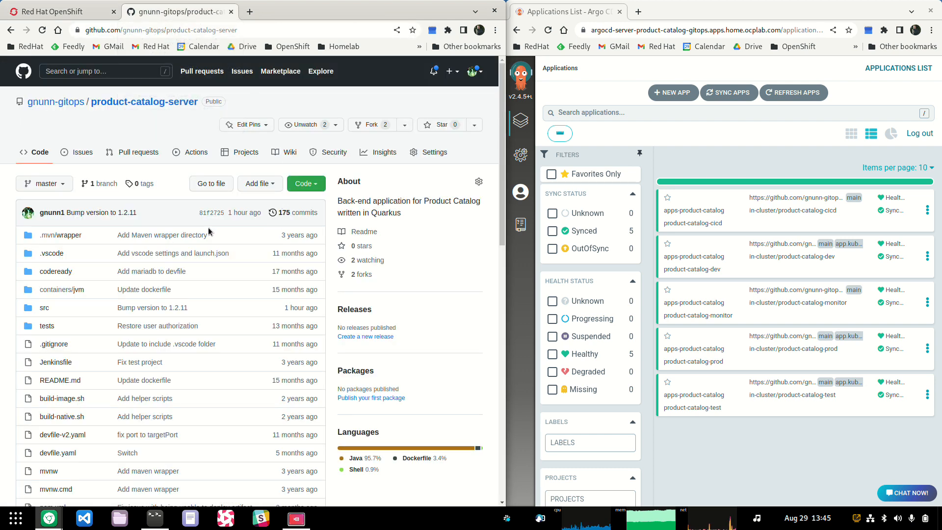
left_click(44, 307)
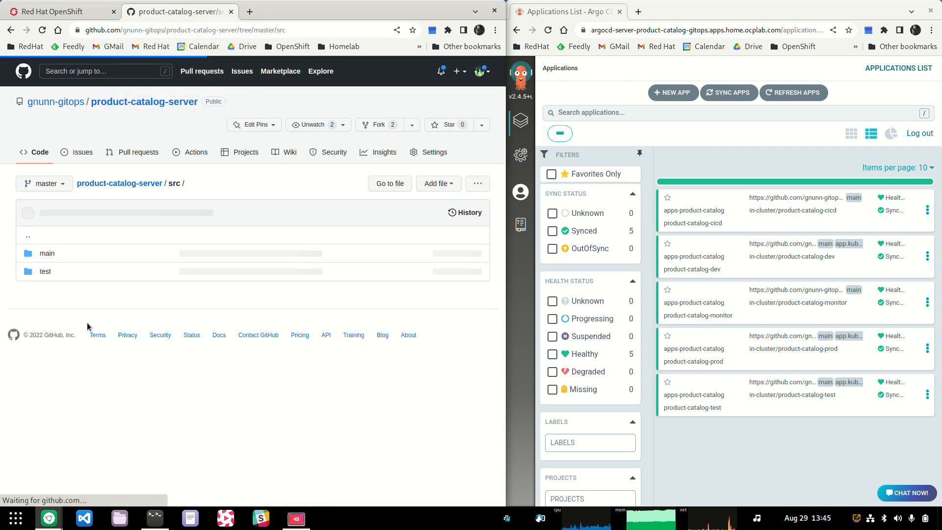
left_click(47, 253)
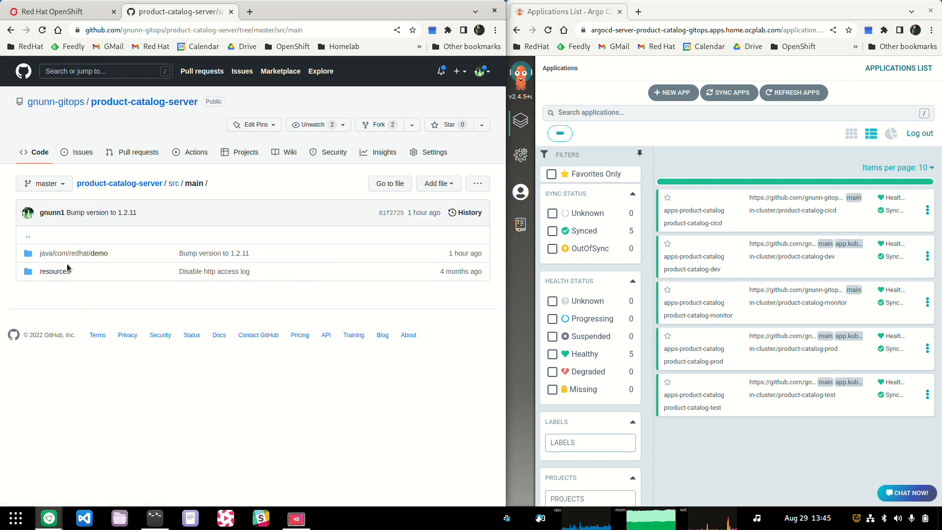
left_click(73, 253)
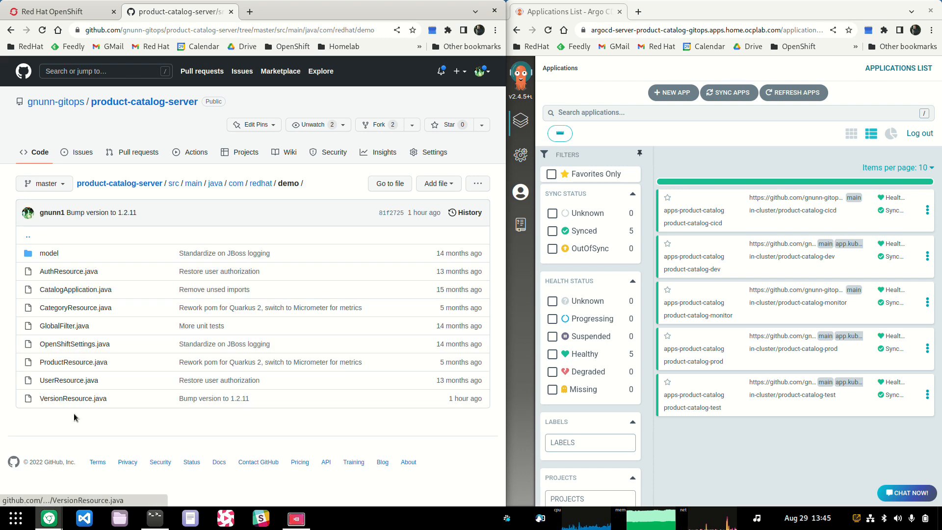
left_click(72, 398)
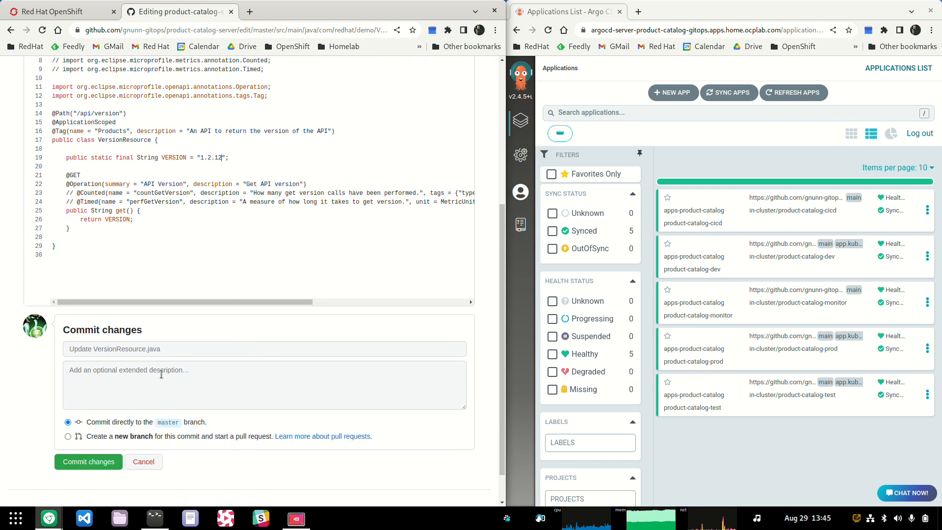
type("Bump")
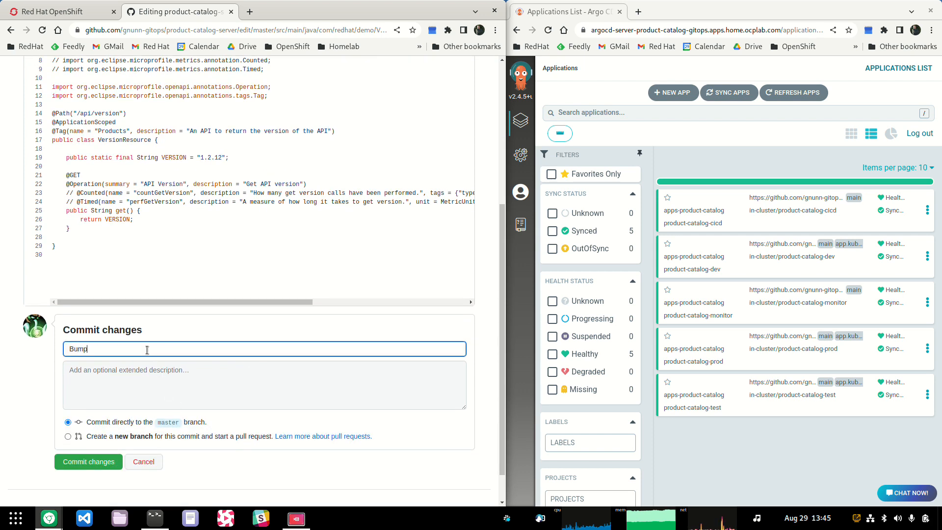
type("version 1.2.12")
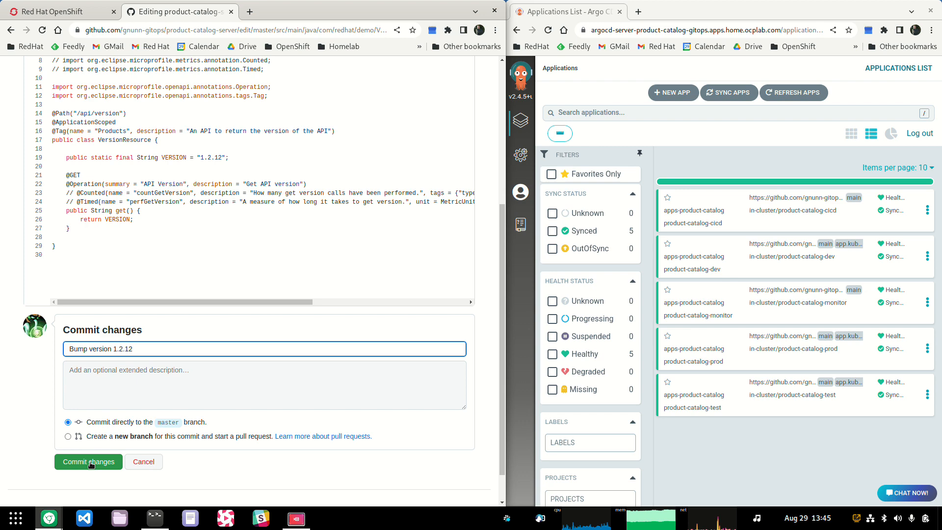
left_click(88, 461)
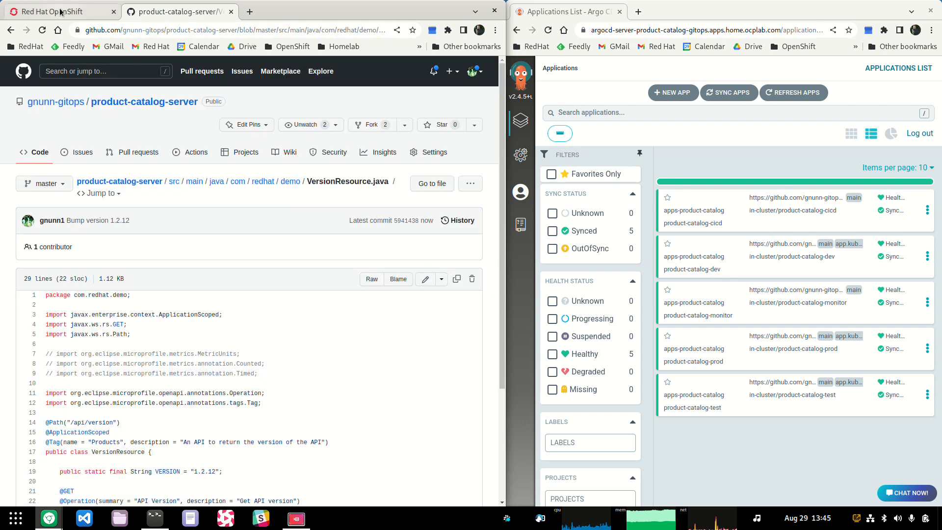
- Open the in-progress server-webhook-fbjqm run from the server pipeline's Last run
left_click(57, 12)
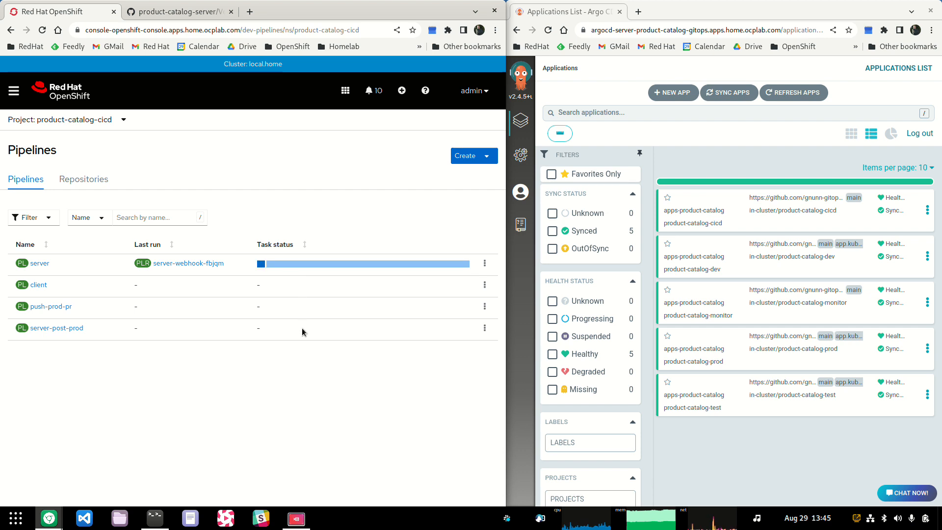
mouse_move(299, 354)
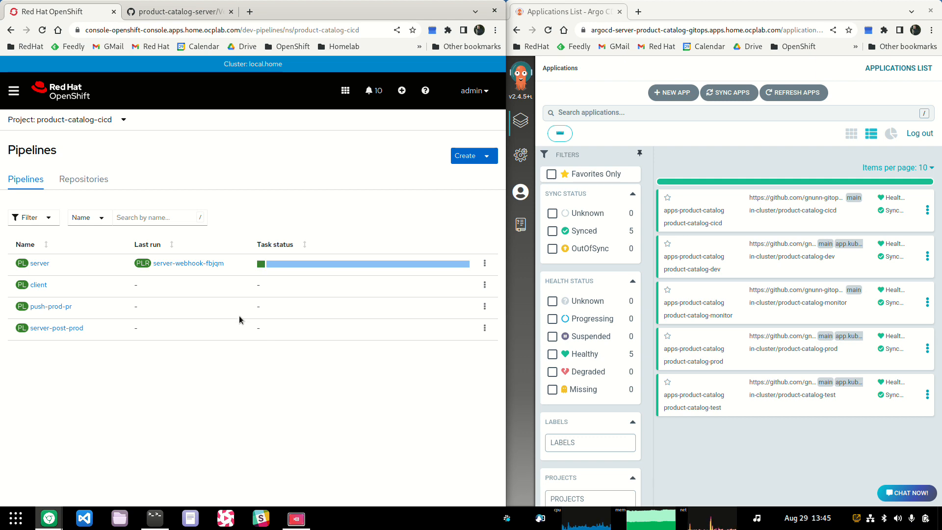
left_click(188, 263)
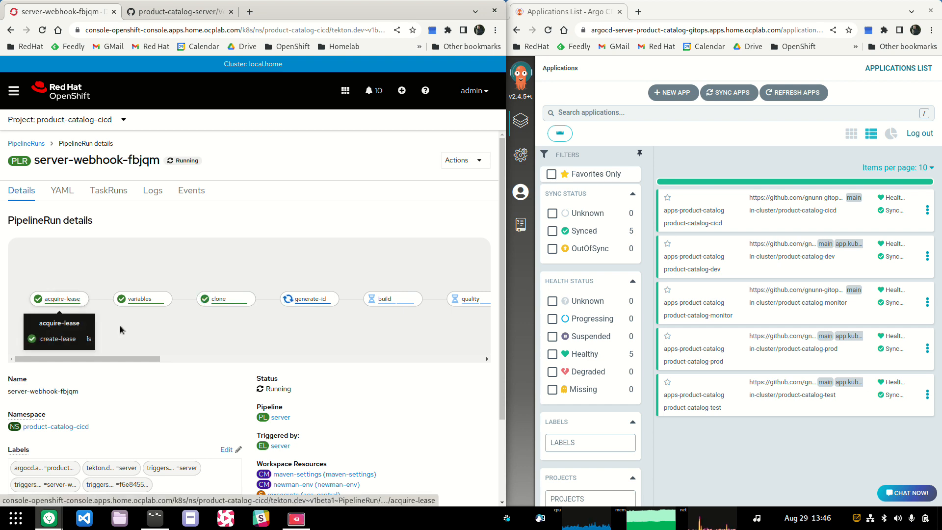
mouse_move(86, 324)
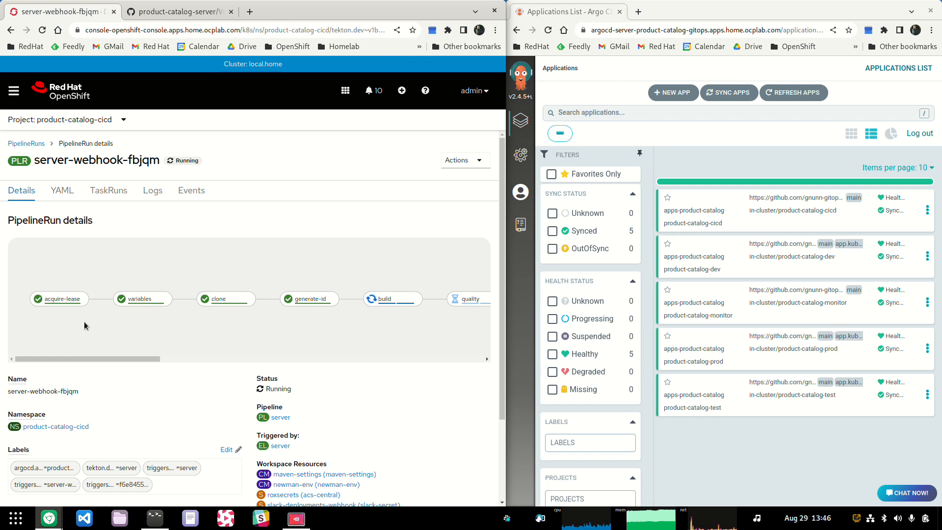
mouse_move(59, 298)
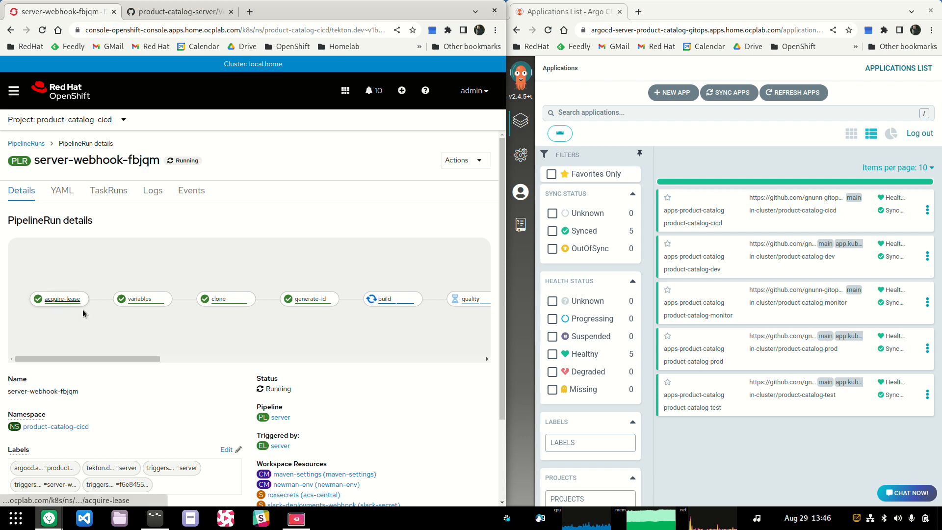
mouse_move(188, 351)
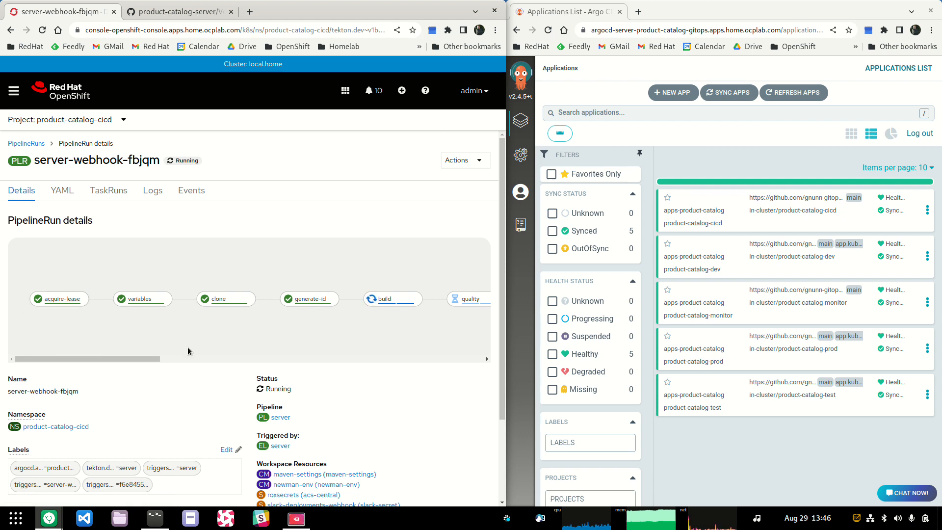
mouse_move(59, 299)
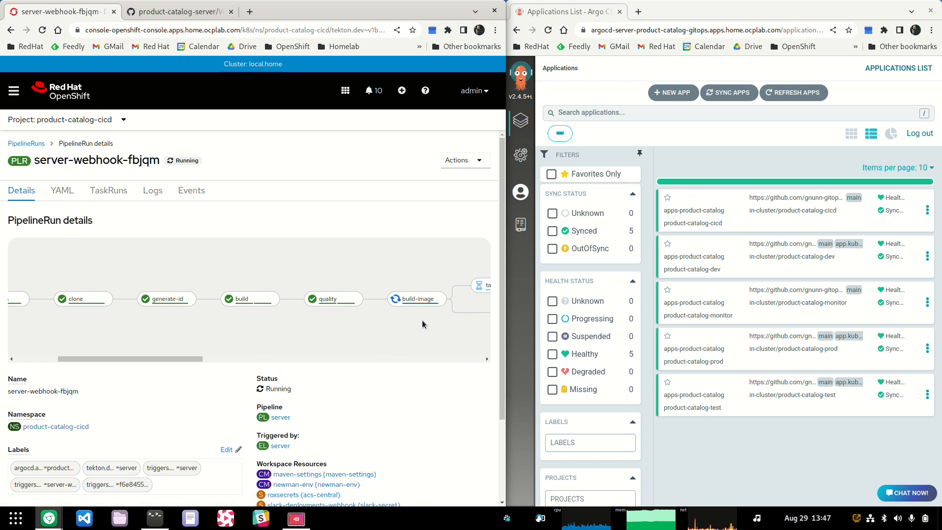
mouse_move(167, 299)
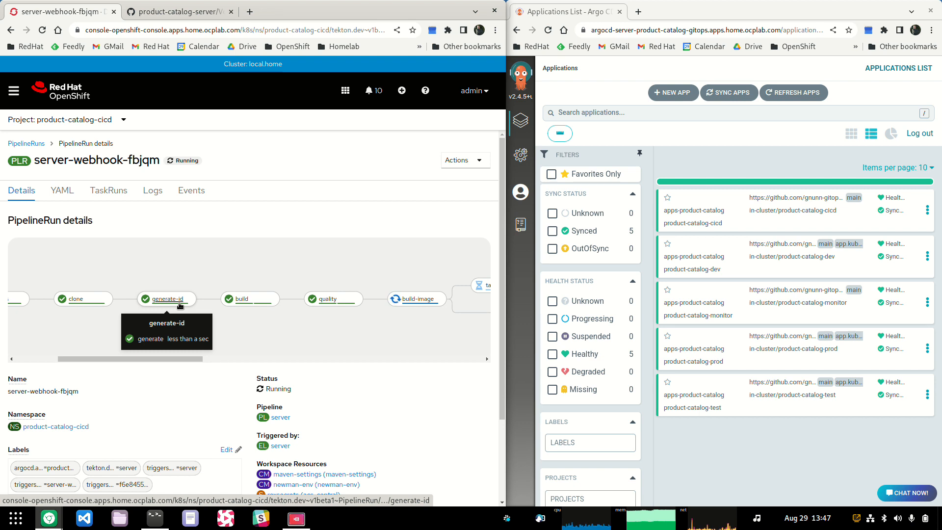
left_click(153, 190)
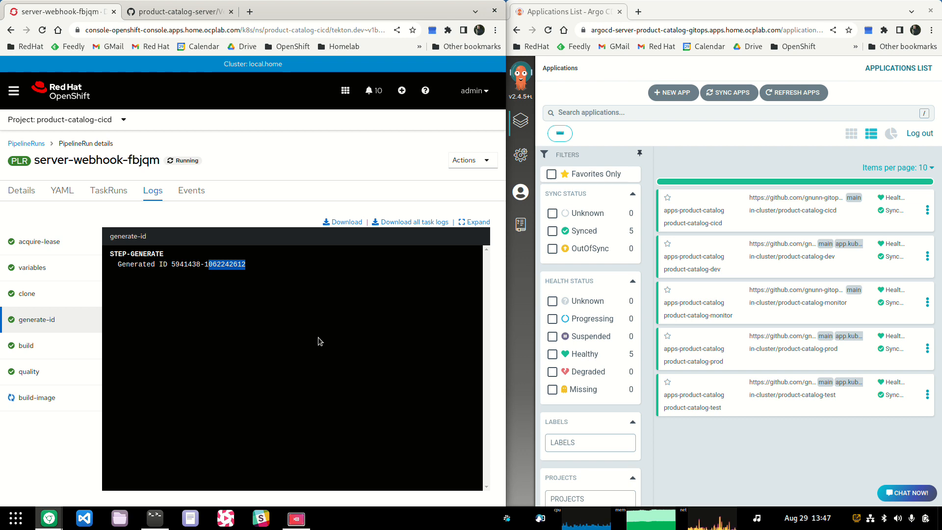
mouse_move(313, 350)
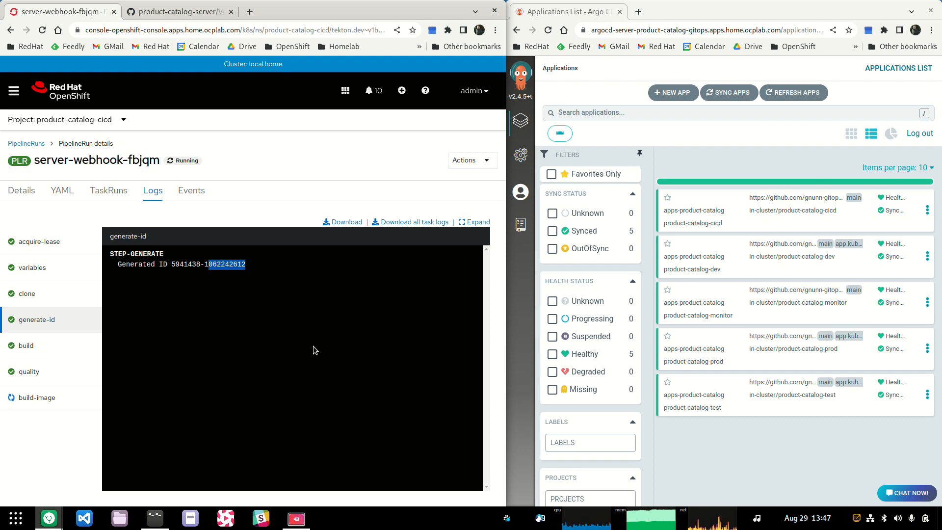
mouse_move(199, 260)
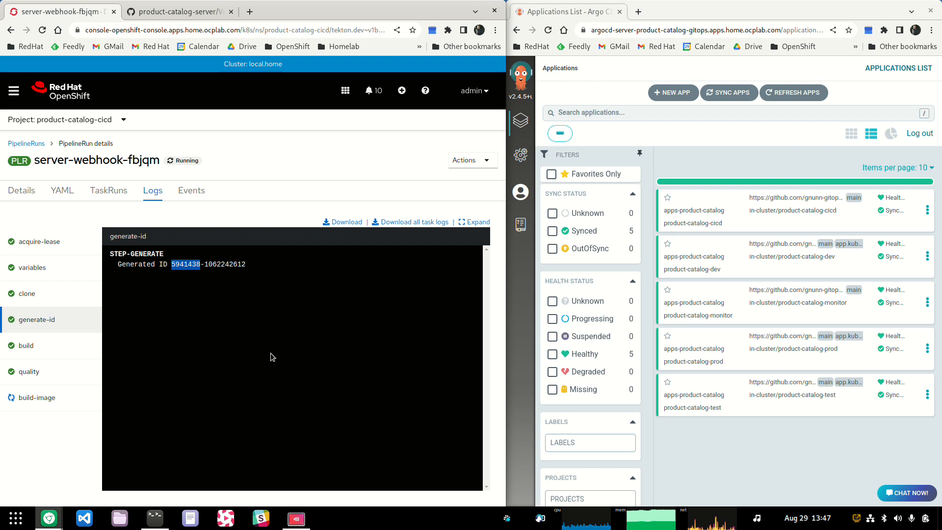
mouse_move(273, 357)
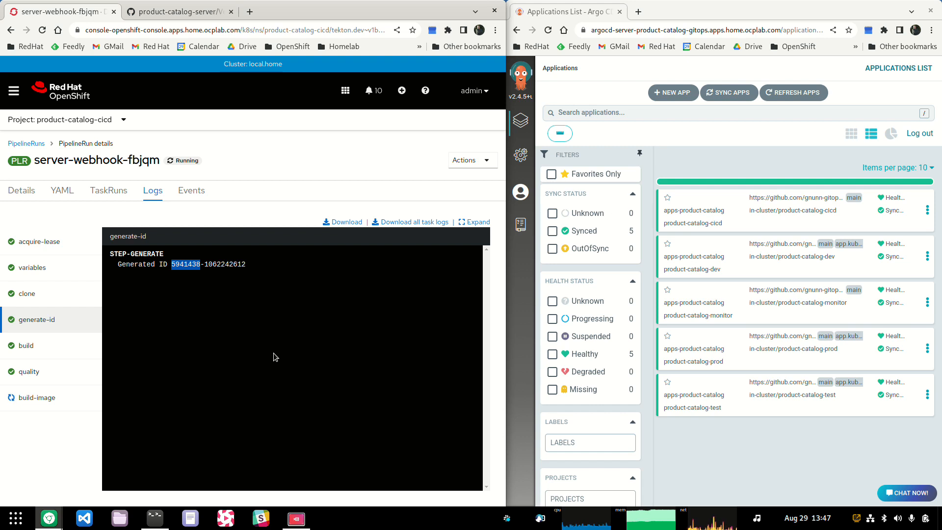
mouse_move(247, 270)
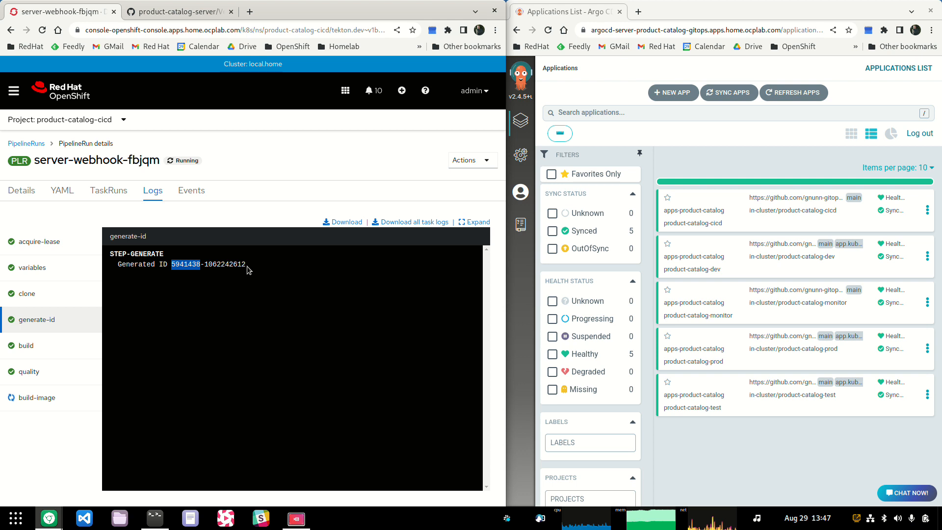
mouse_move(254, 279)
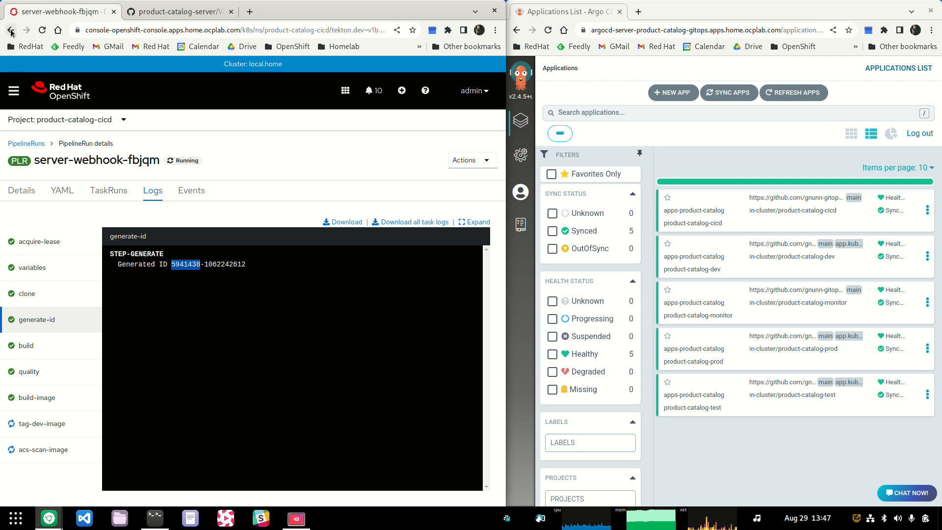
- Return to the run's details graph and scroll right to follow the dev and test tasks
left_click(21, 191)
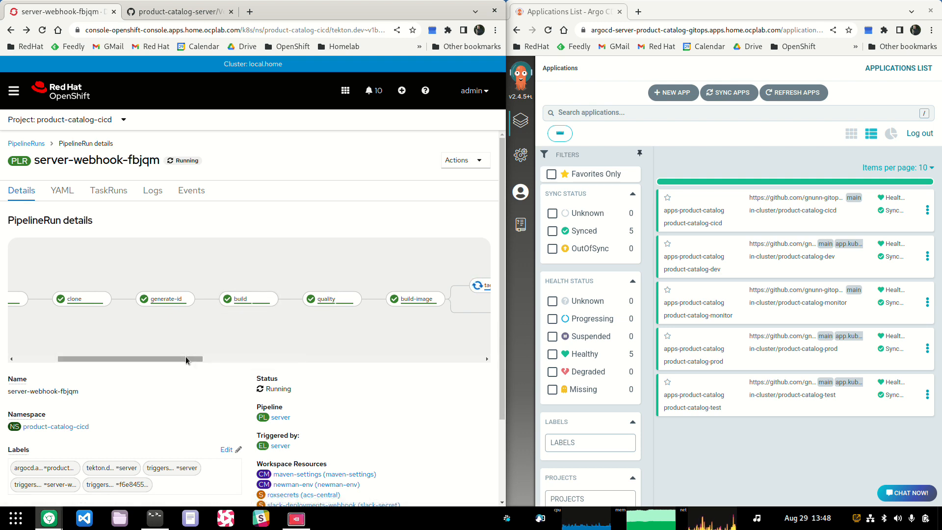
mouse_move(165, 298)
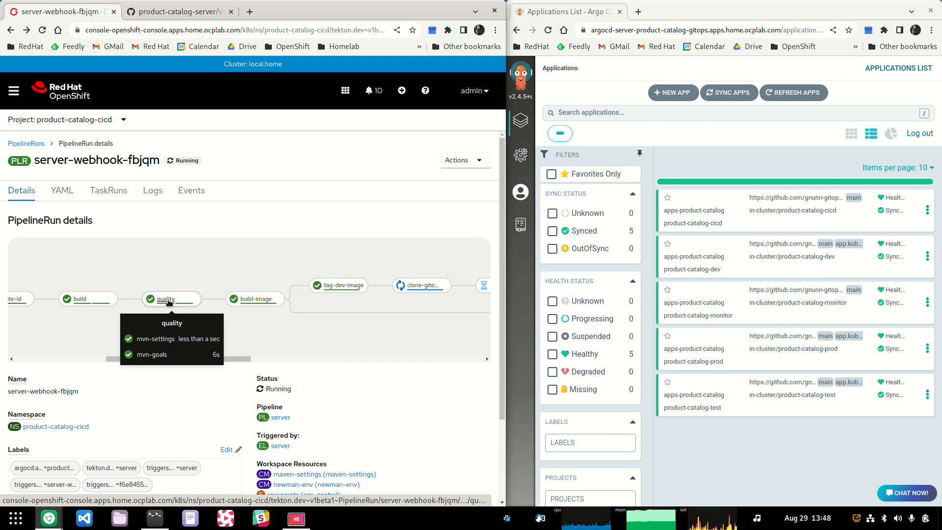
mouse_move(204, 305)
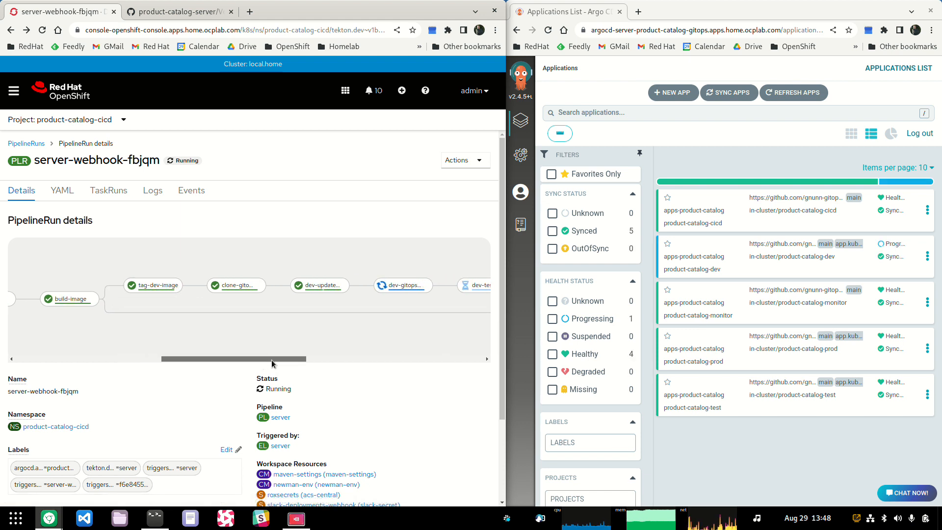
mouse_move(236, 284)
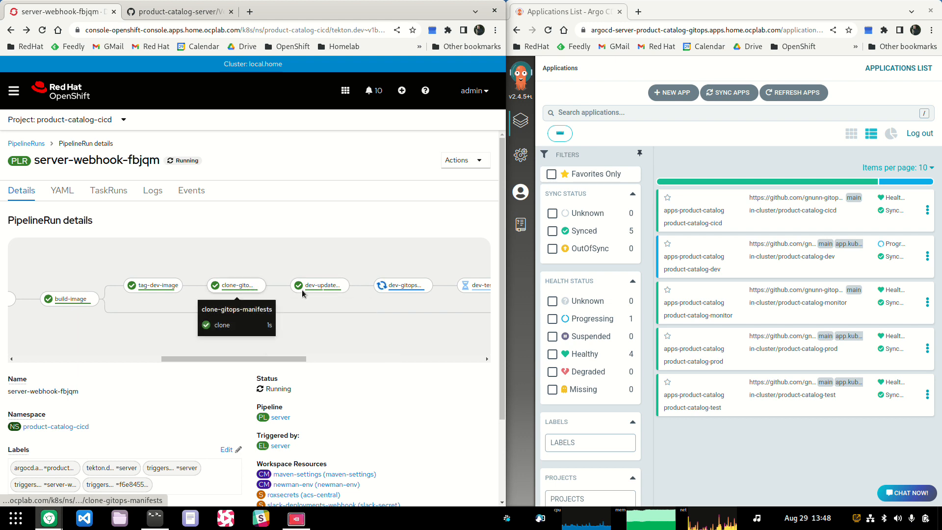
mouse_move(402, 285)
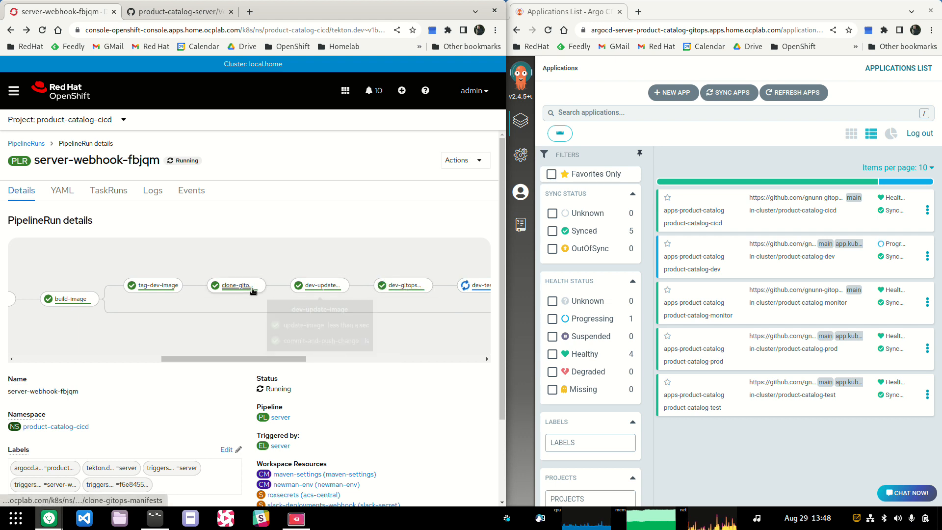
mouse_move(235, 284)
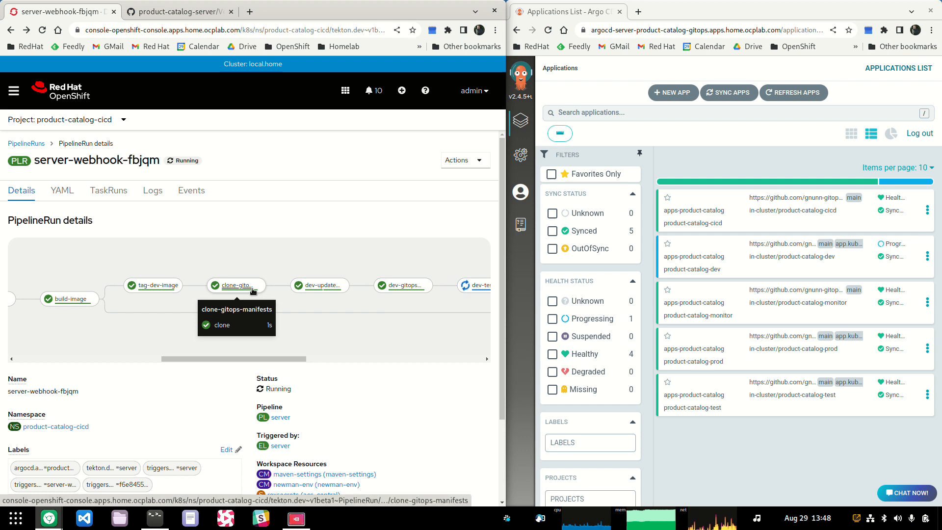
mouse_move(320, 284)
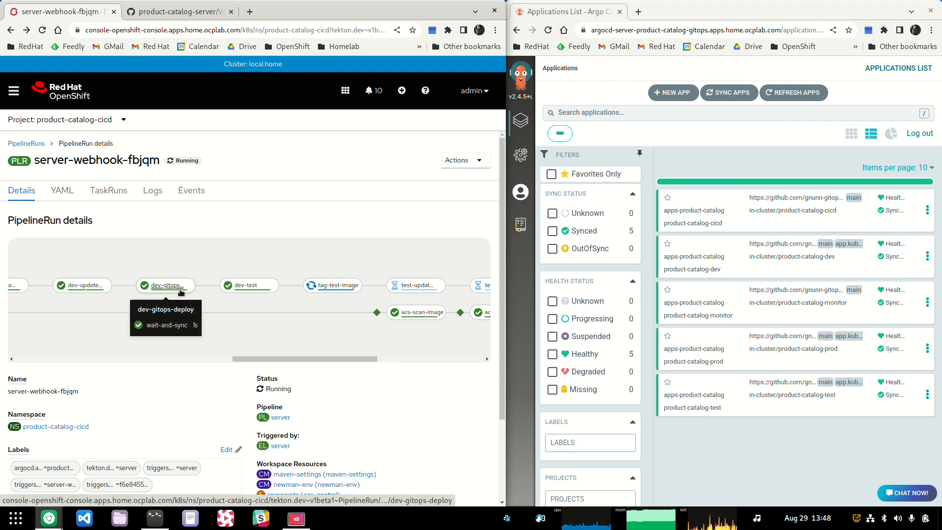
mouse_move(249, 285)
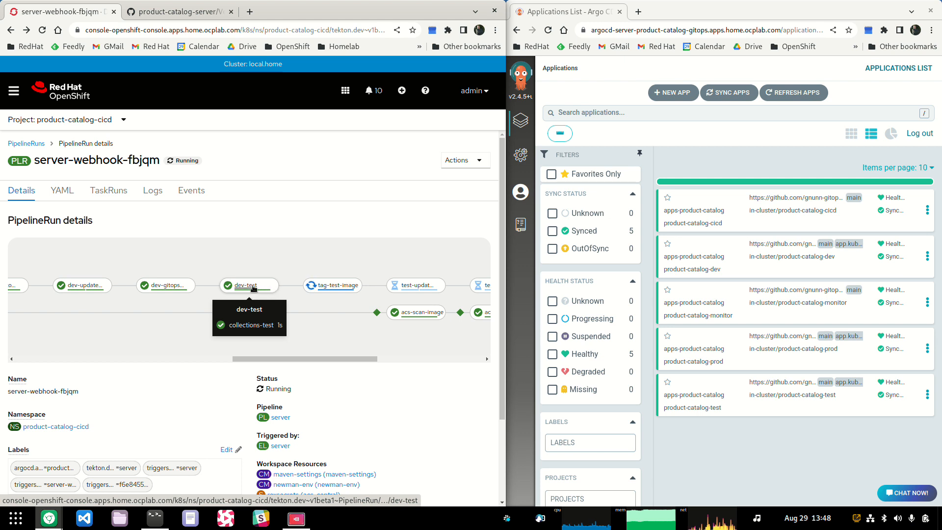
left_click_drag(235, 358, 330, 359)
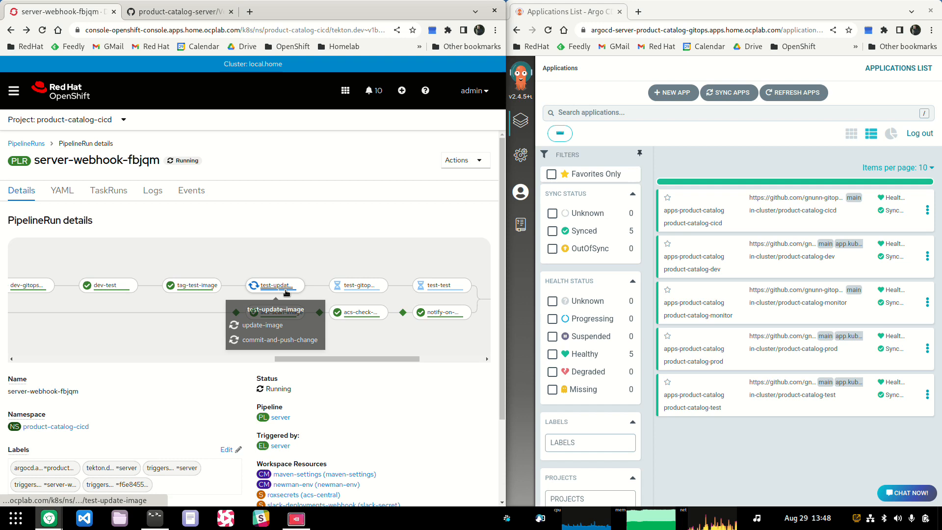
mouse_move(275, 285)
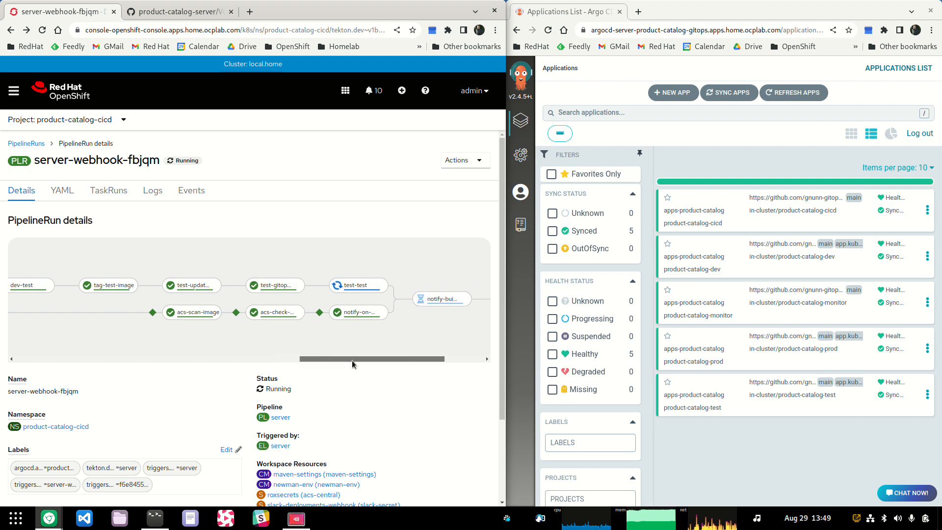
mouse_move(311, 284)
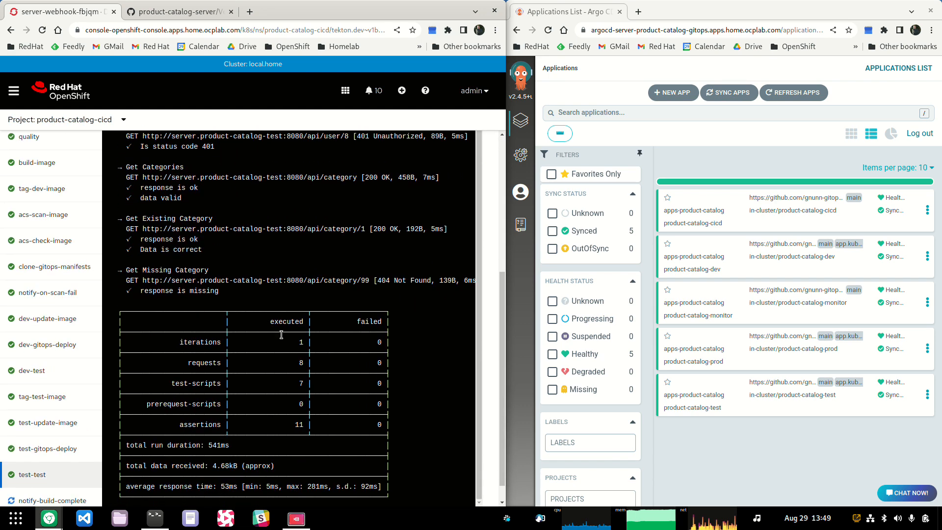
mouse_move(299, 425)
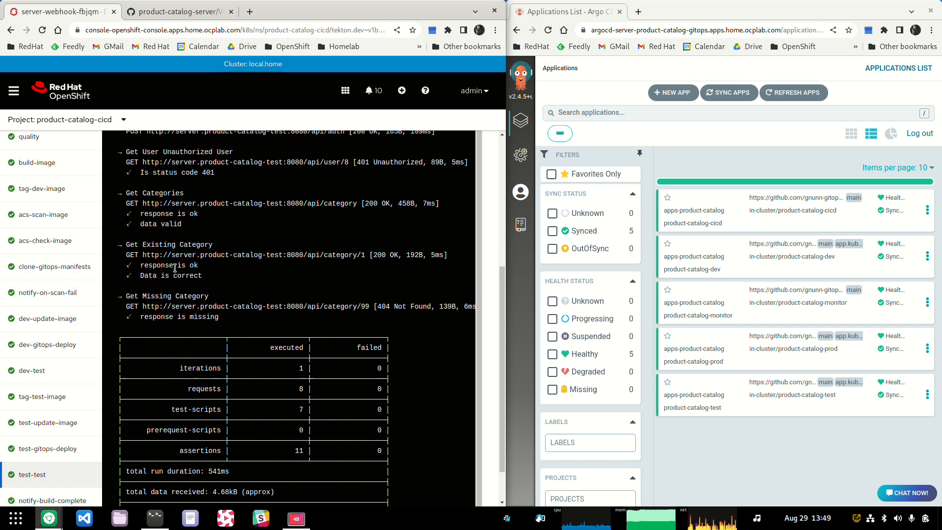
- Check the test-test log's newman summary: 8 requests, 11 assertions, 0 failed
left_click(10, 30)
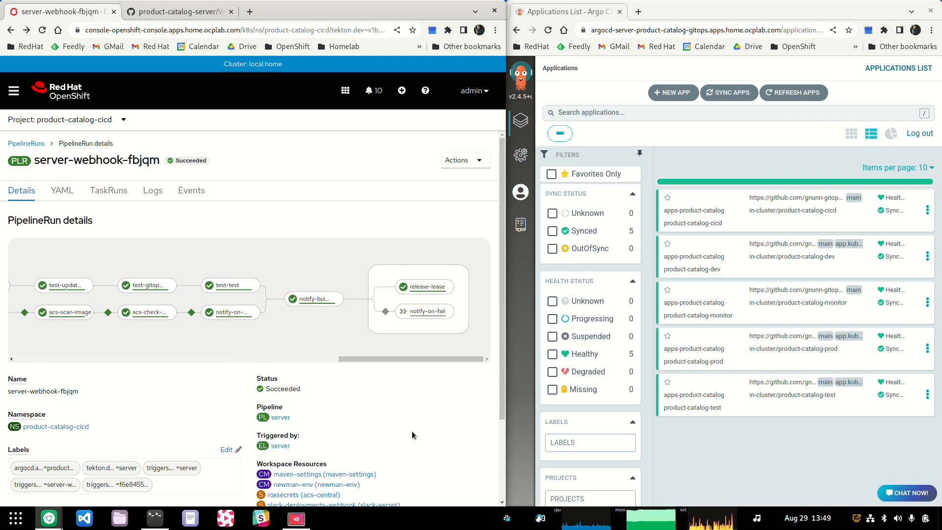
mouse_move(326, 321)
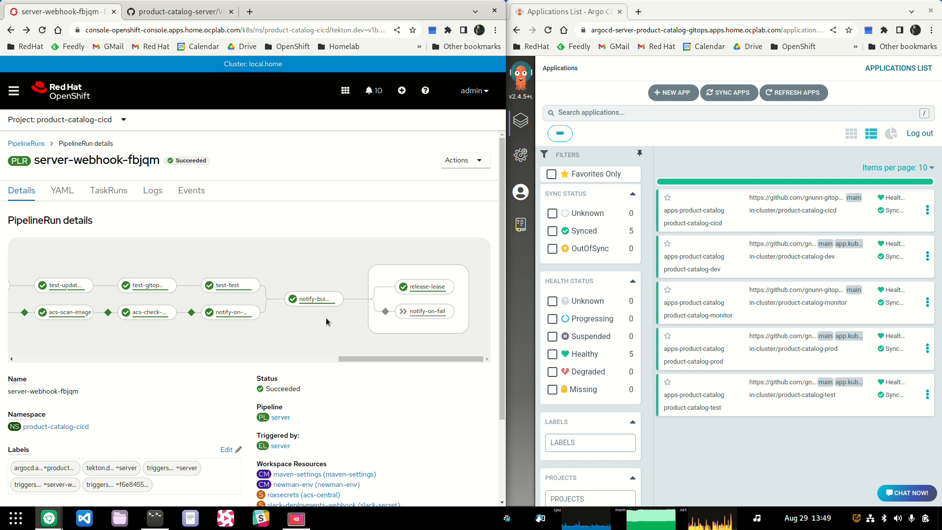
mouse_move(313, 298)
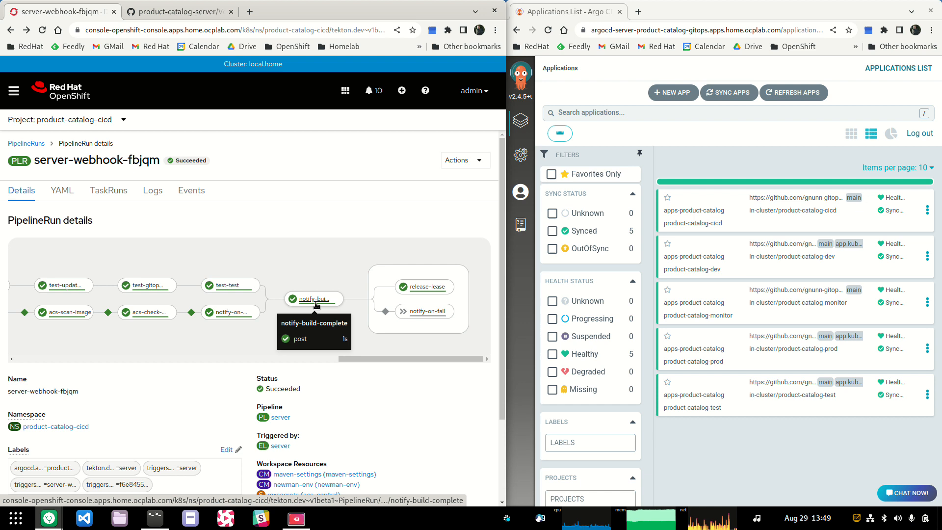
mouse_move(425, 287)
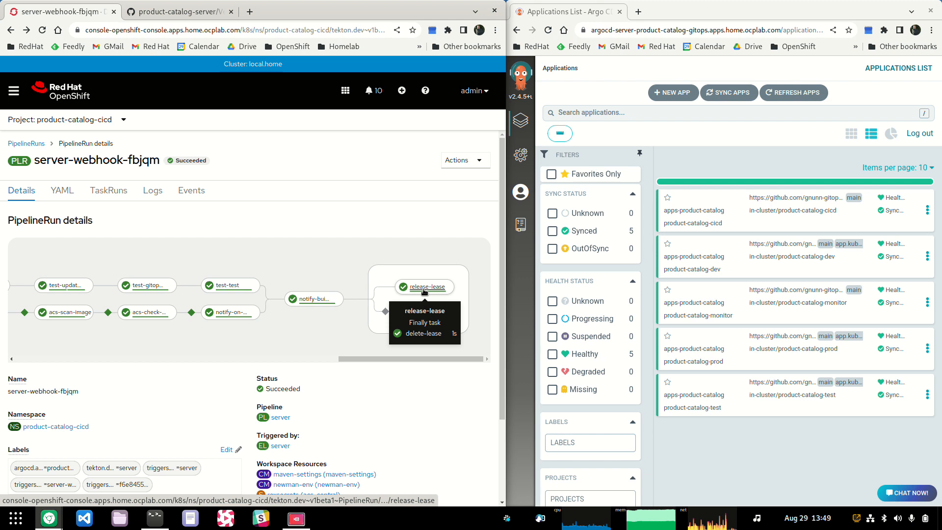
mouse_move(437, 369)
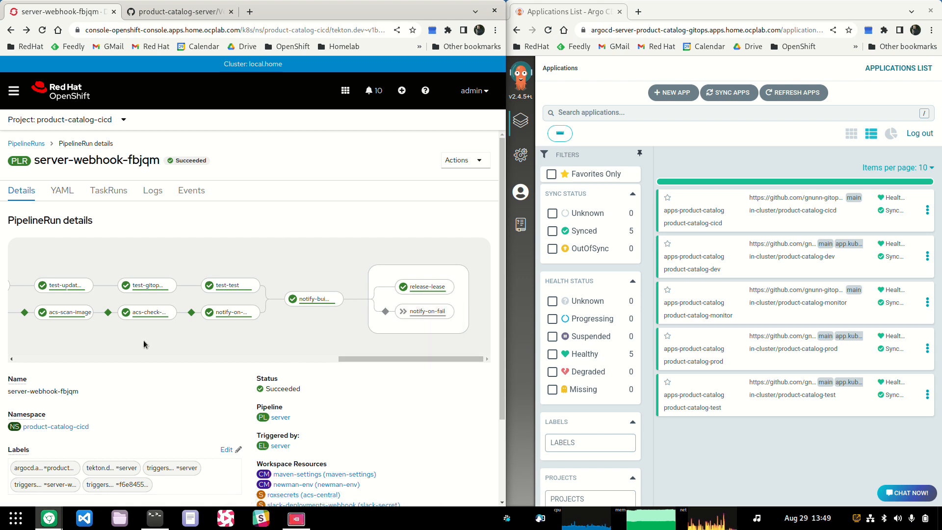
mouse_move(244, 365)
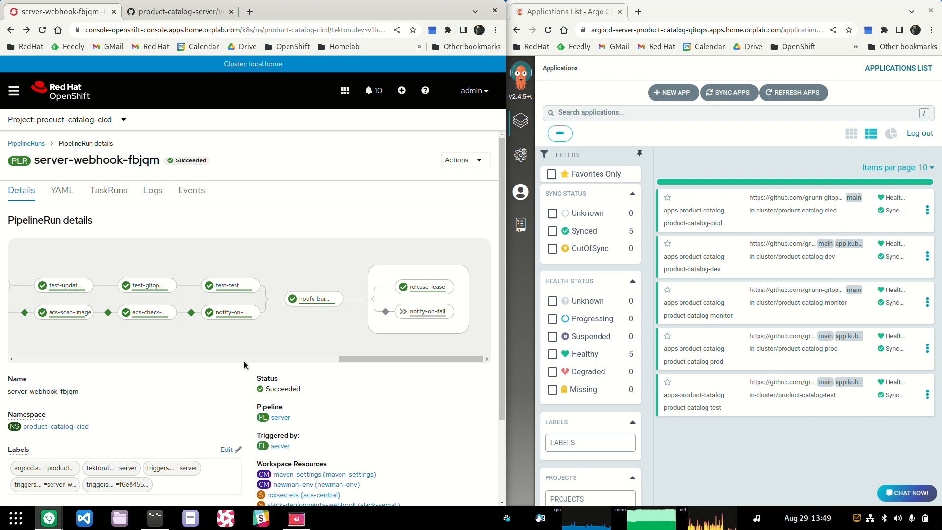
mouse_move(178, 342)
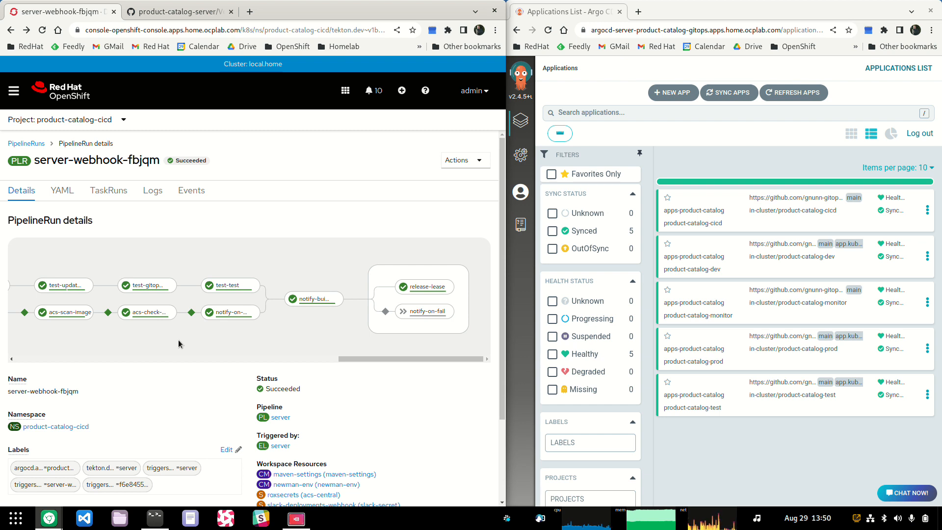
mouse_move(164, 340)
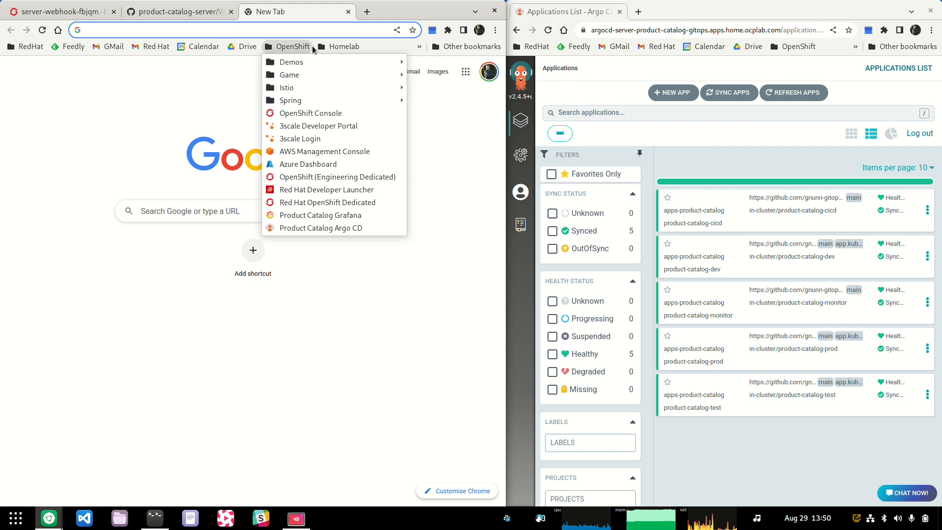
- Check dev and test image updates in gnunn-gitops/product-catalog's clusters/local.home/overlays, then return to OpenShift
left_click(343, 46)
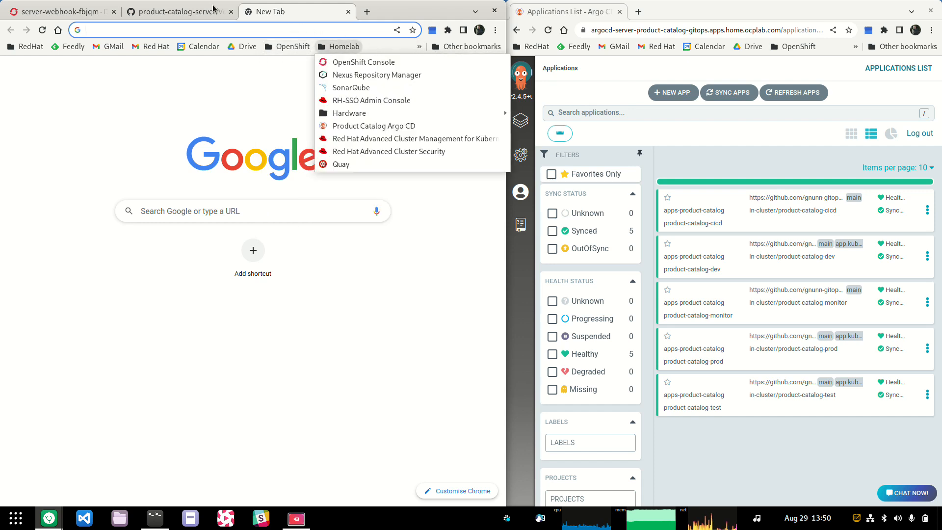
left_click(175, 11)
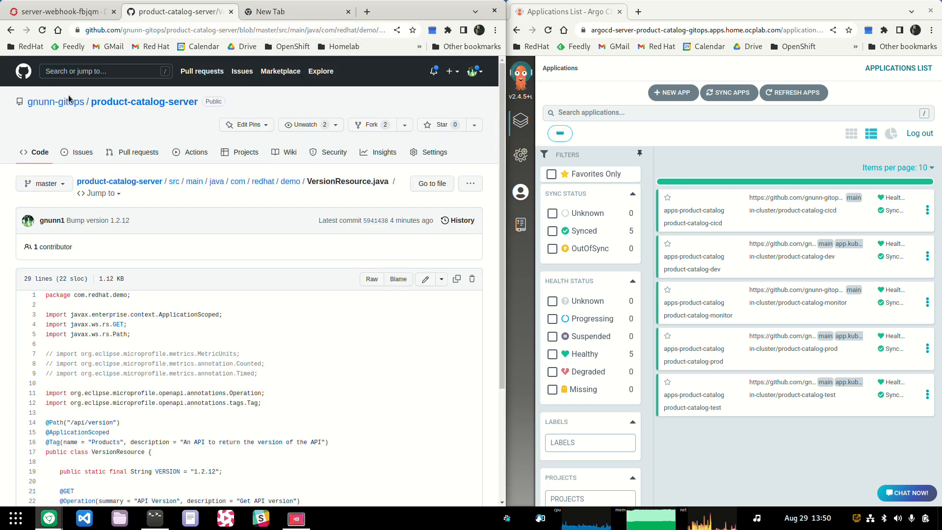
left_click(55, 102)
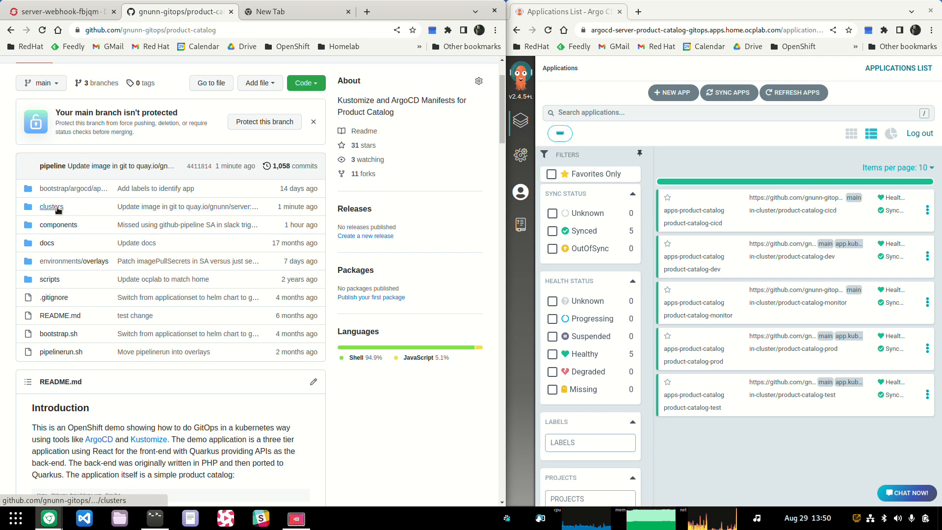
left_click(51, 207)
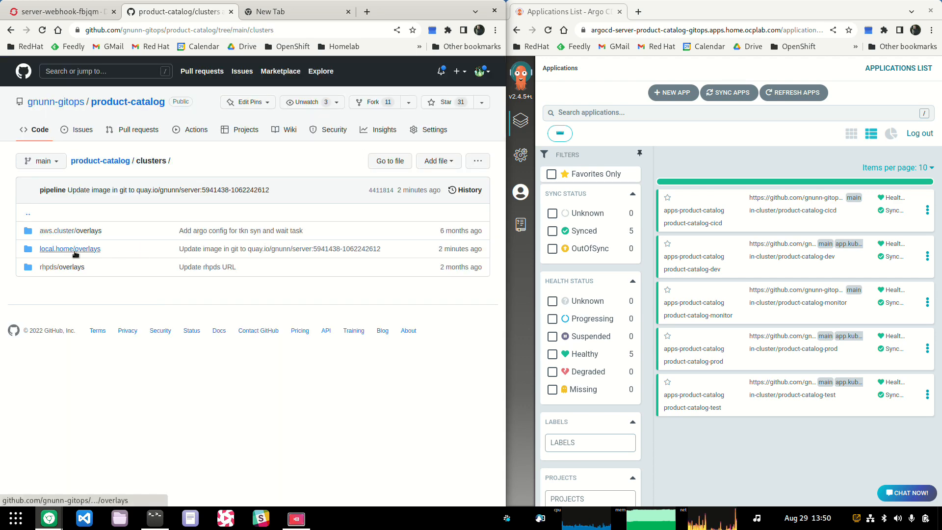
left_click(70, 248)
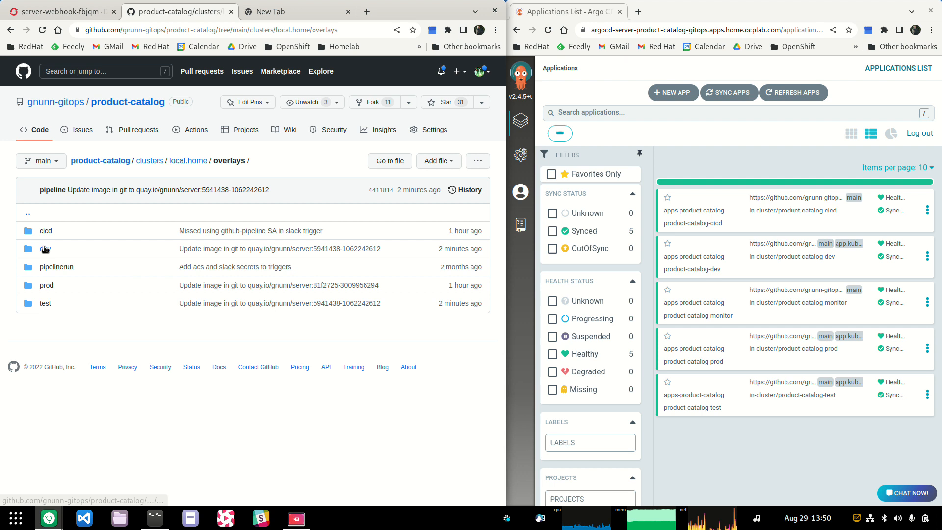
mouse_move(455, 257)
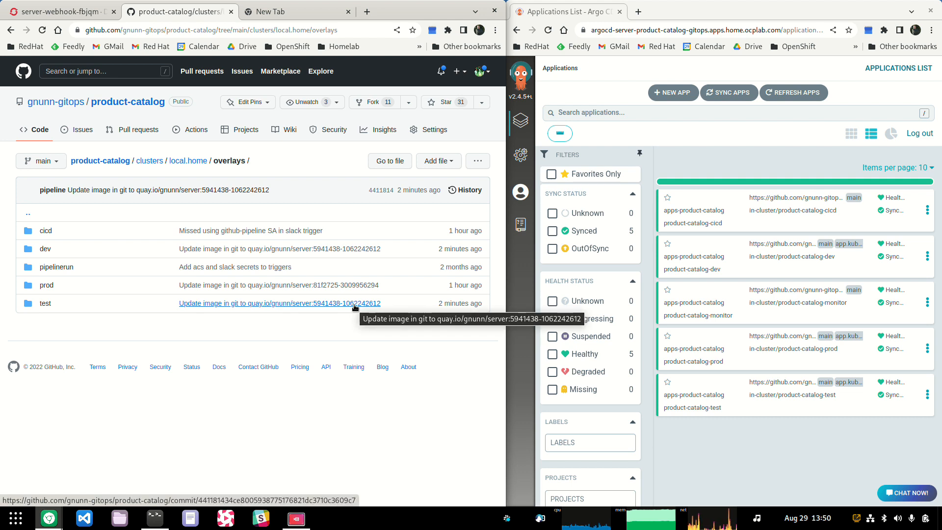
mouse_move(365, 348)
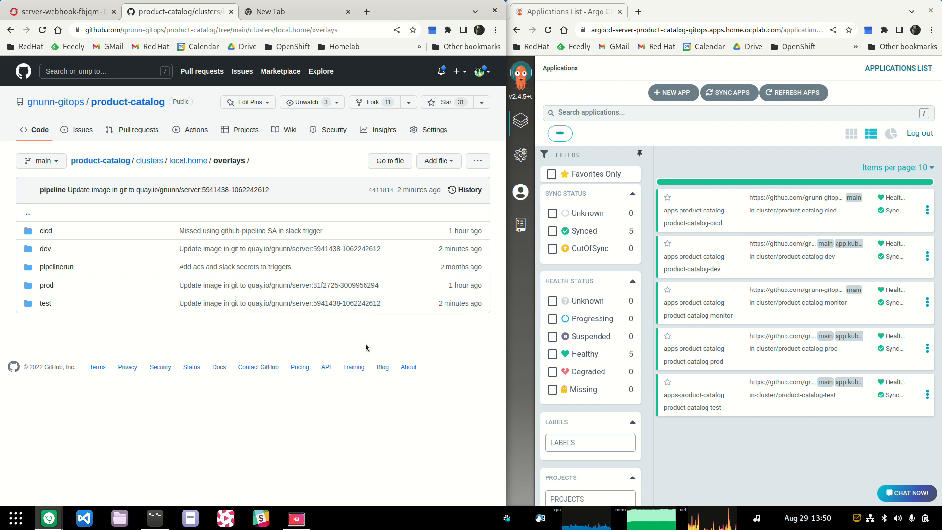
left_click(57, 12)
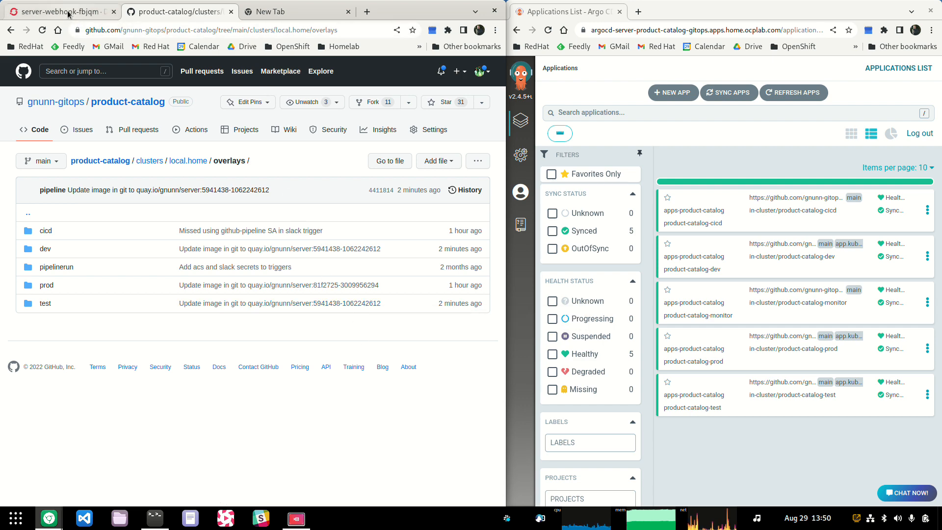
left_click(57, 11)
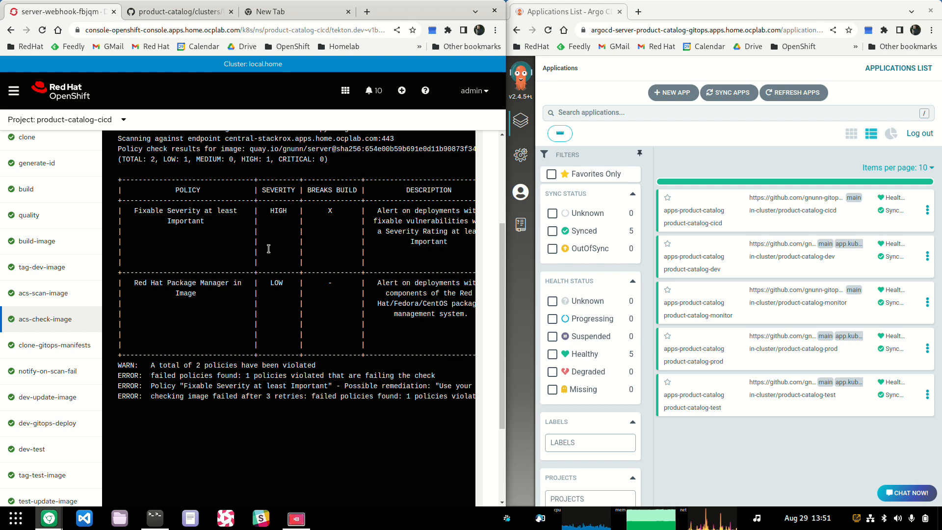
mouse_move(270, 251)
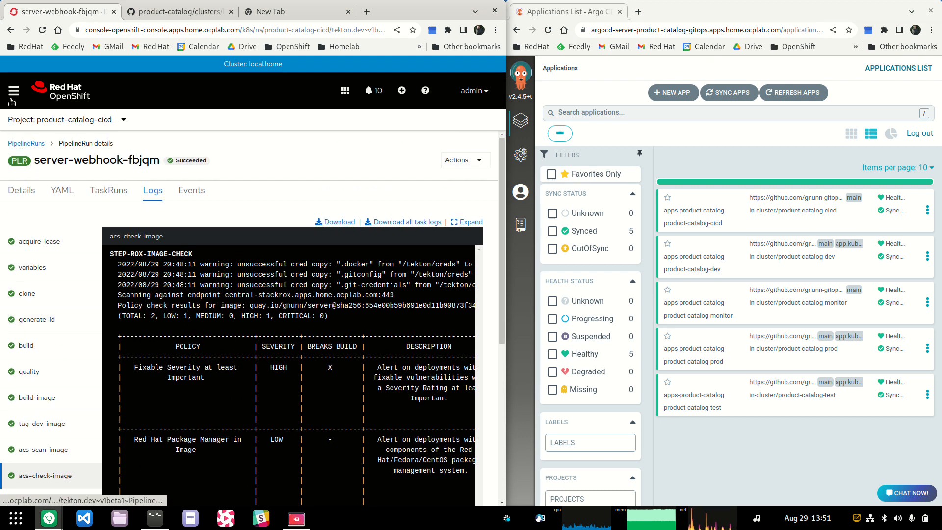
- Return to the product-catalog-cicd Pipelines list from the navigation menu
left_click(13, 91)
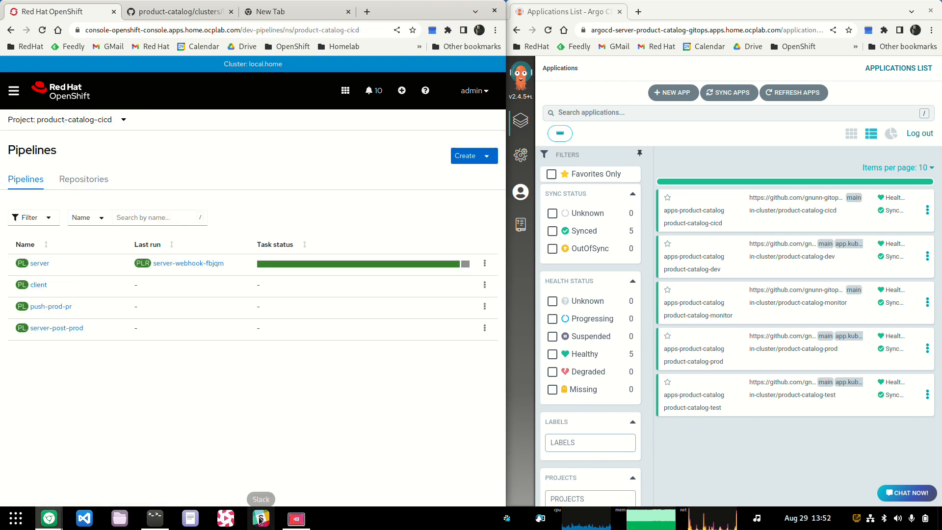
- Switch to Slack's #deployments channel to request the release pull request
left_click(260, 518)
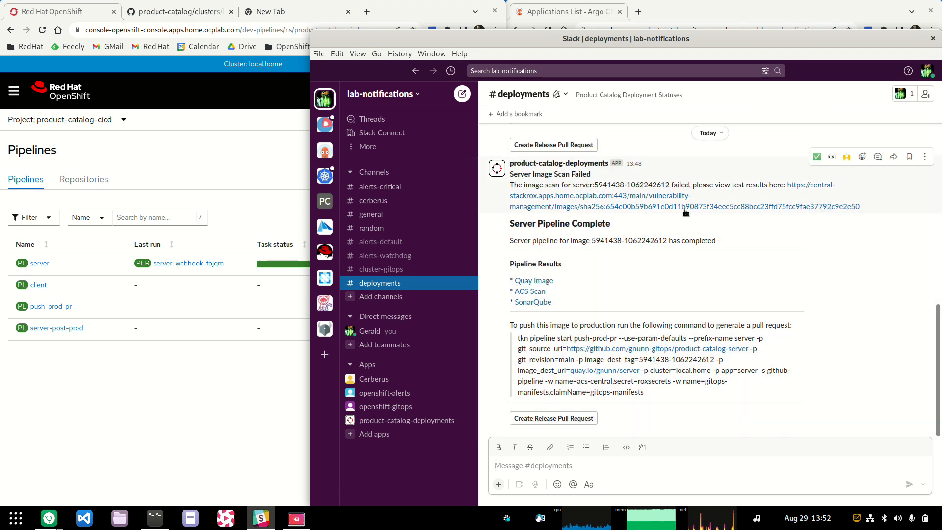
mouse_move(646, 206)
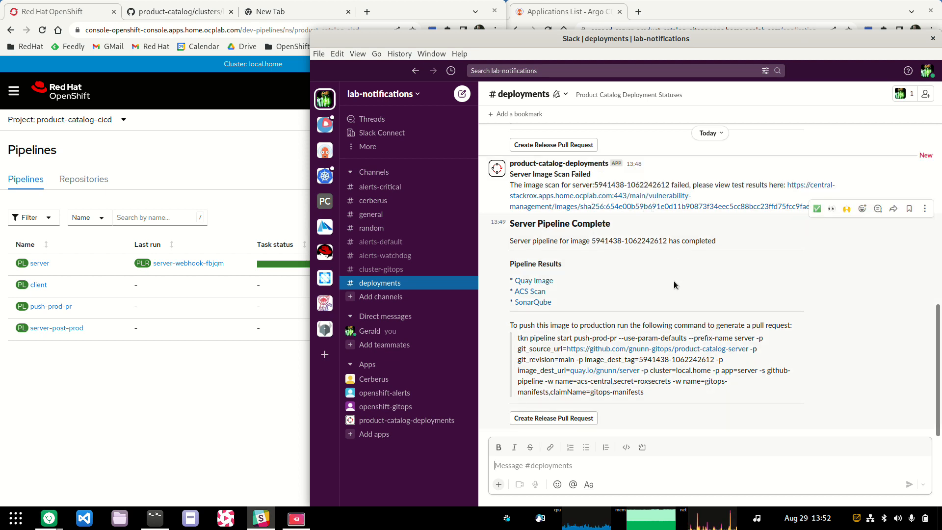
mouse_move(643, 206)
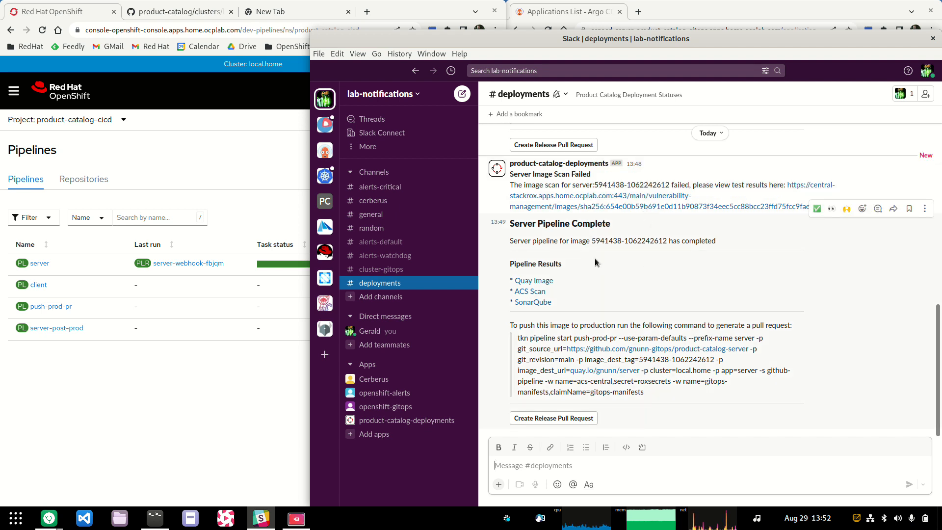
mouse_move(548, 235)
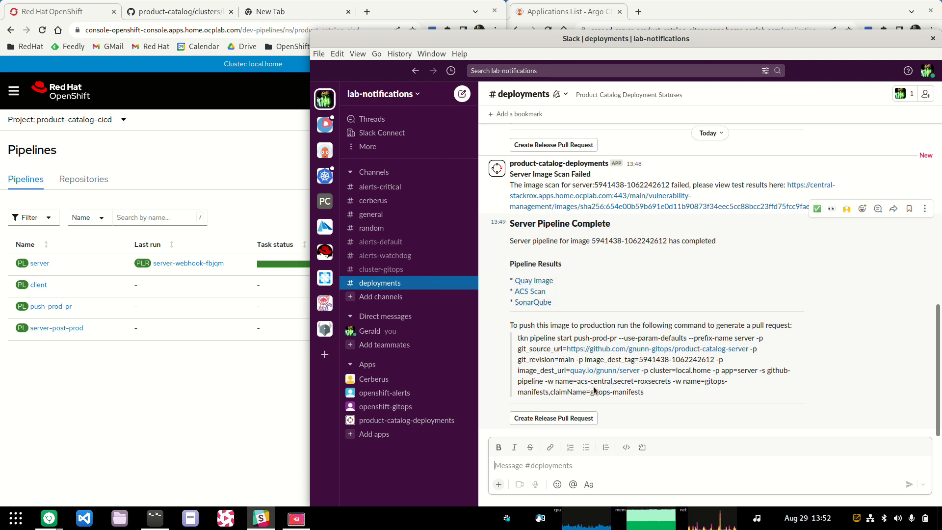
mouse_move(645, 399)
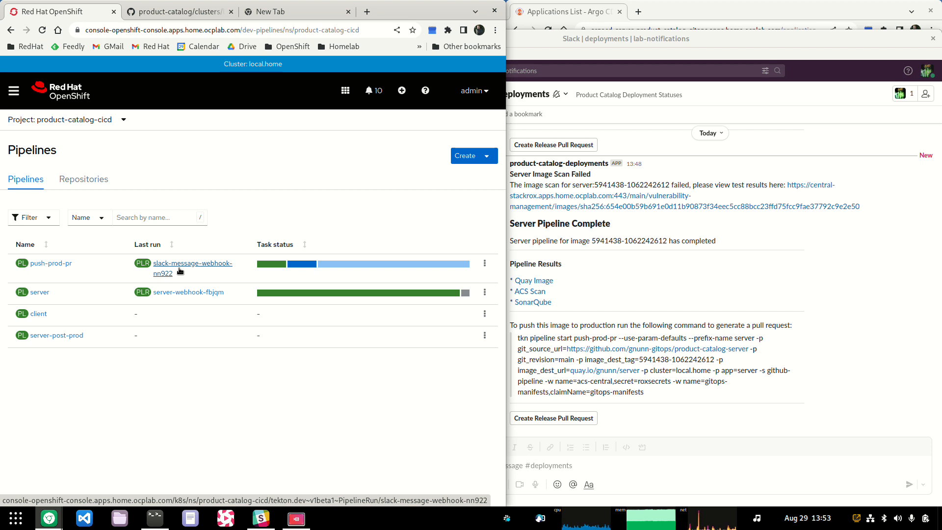
- Follow push-prod-pr run slack-message-webhook-nn922 to success, then return to the Pipelines list
left_click(192, 268)
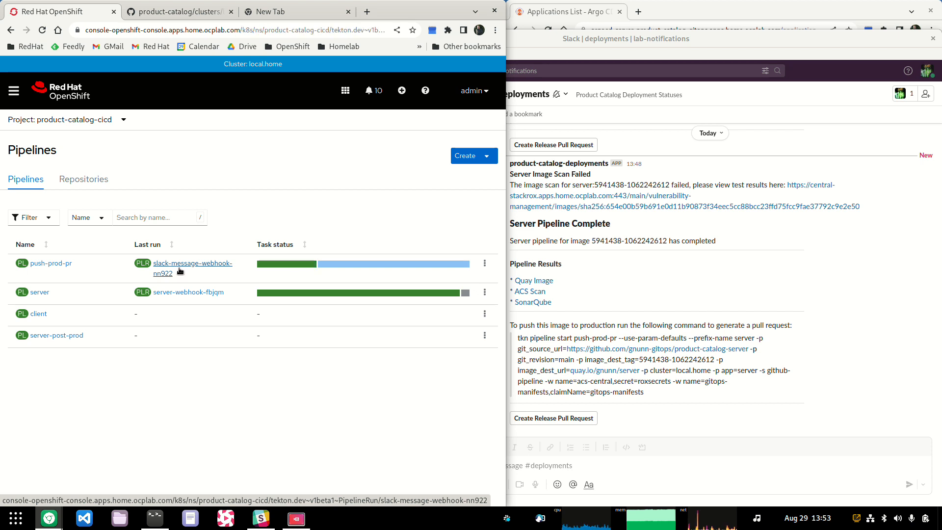
left_click(193, 267)
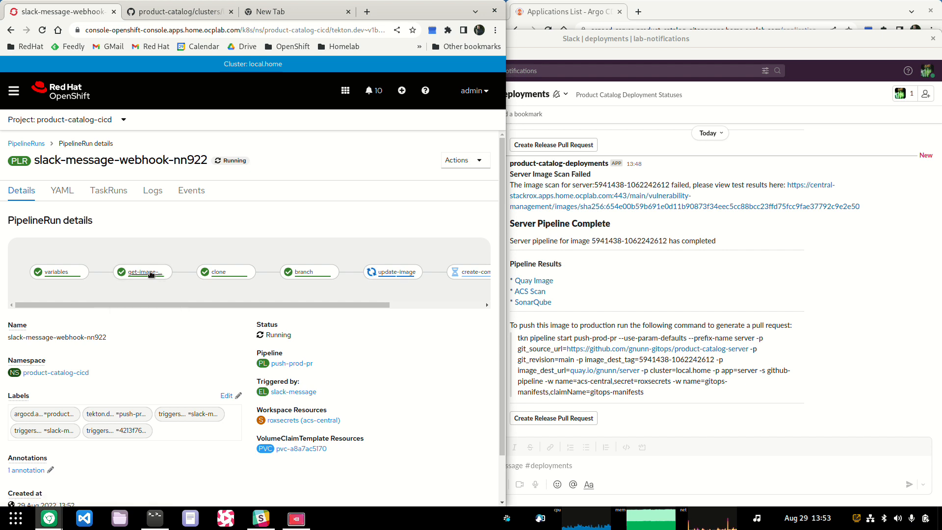
mouse_move(142, 271)
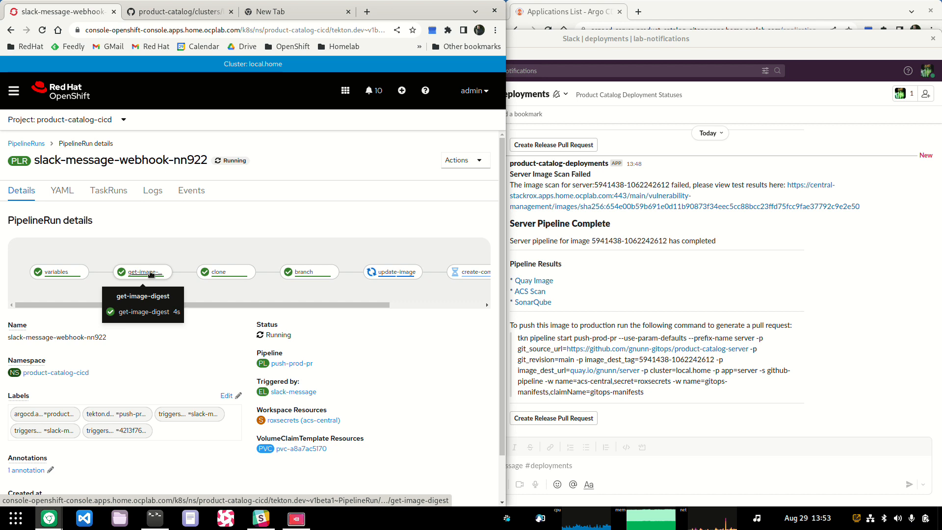
mouse_move(226, 271)
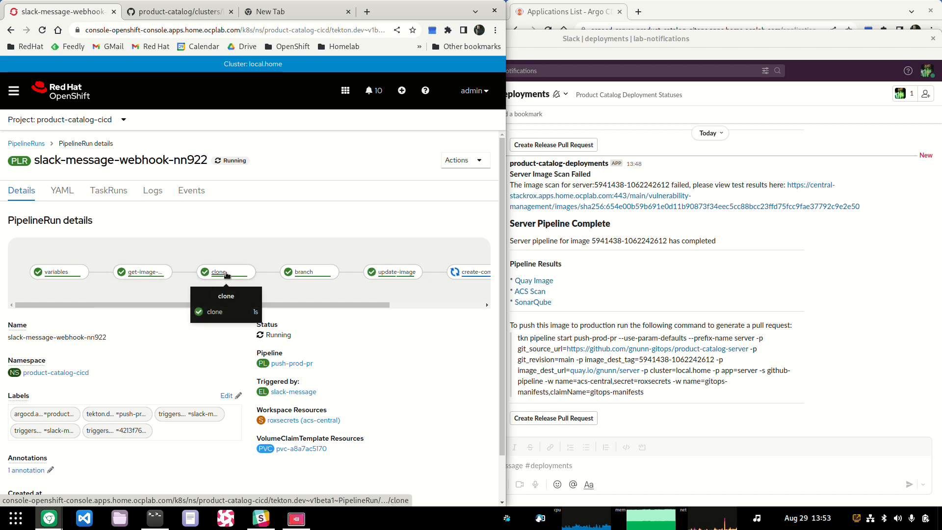
mouse_move(308, 271)
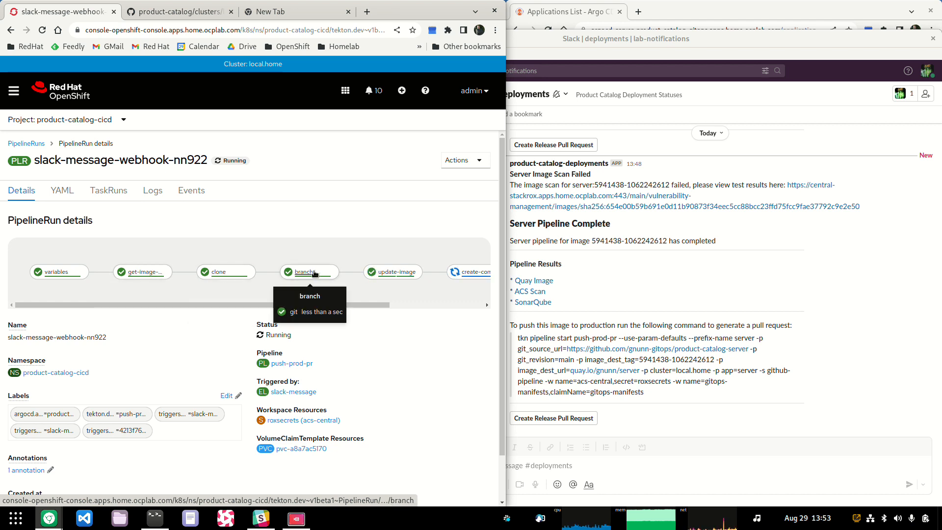
mouse_move(393, 272)
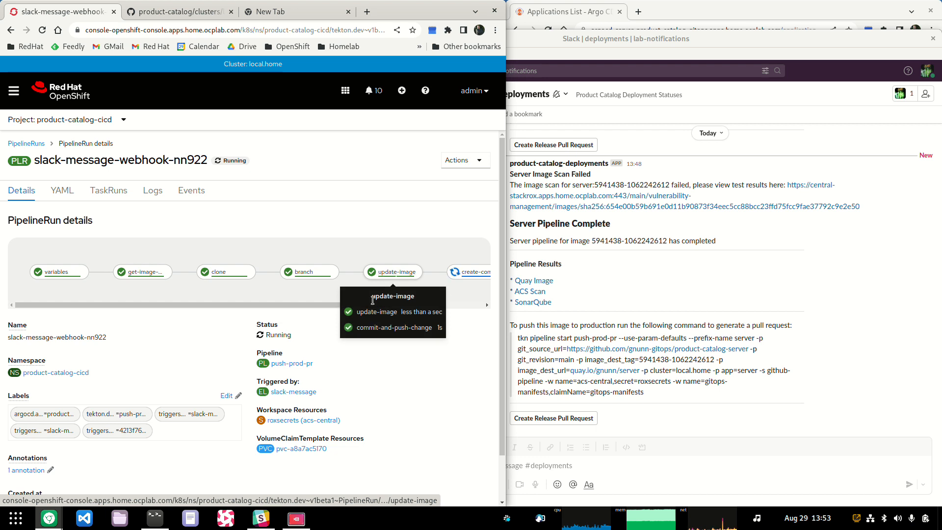
scroll("right", 3)
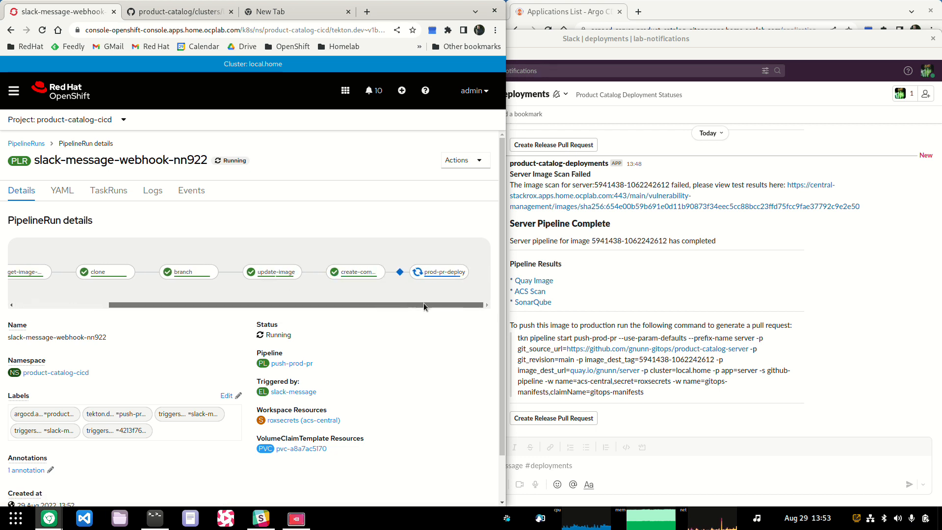
mouse_move(355, 271)
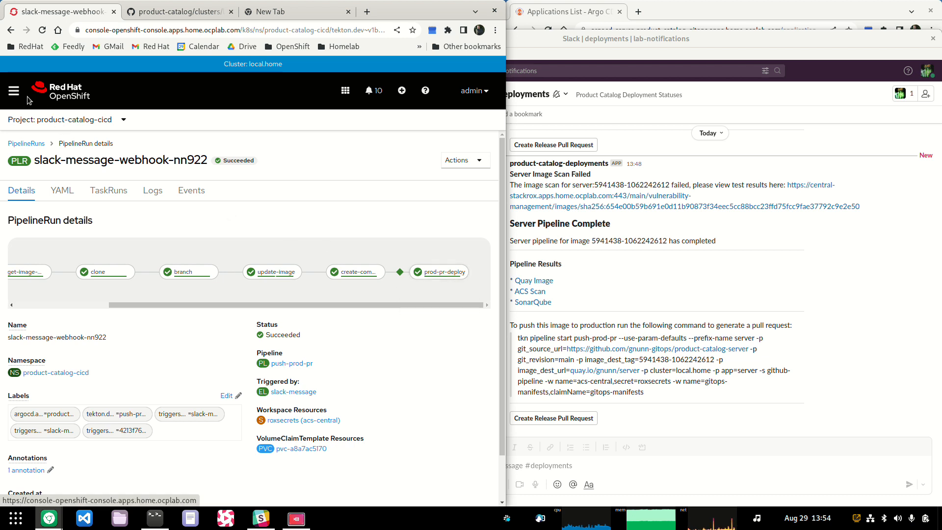
left_click(26, 143)
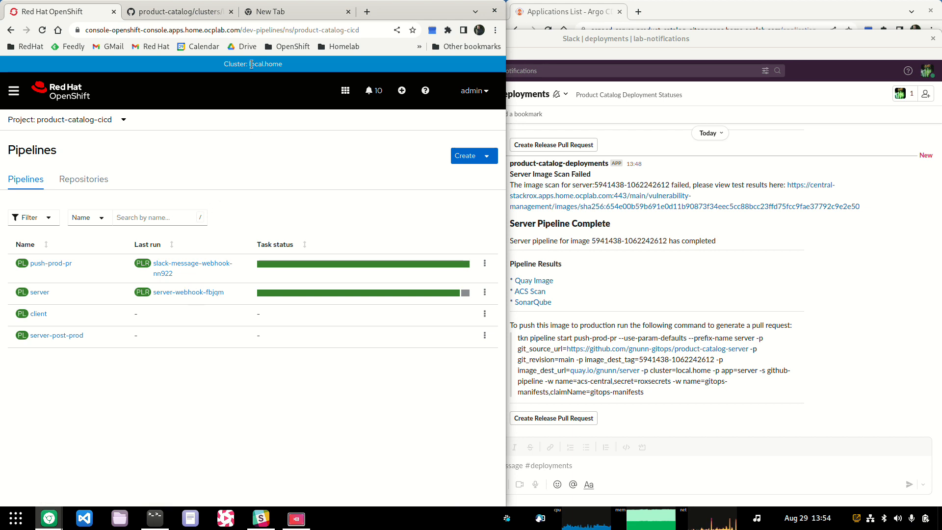
left_click(177, 12)
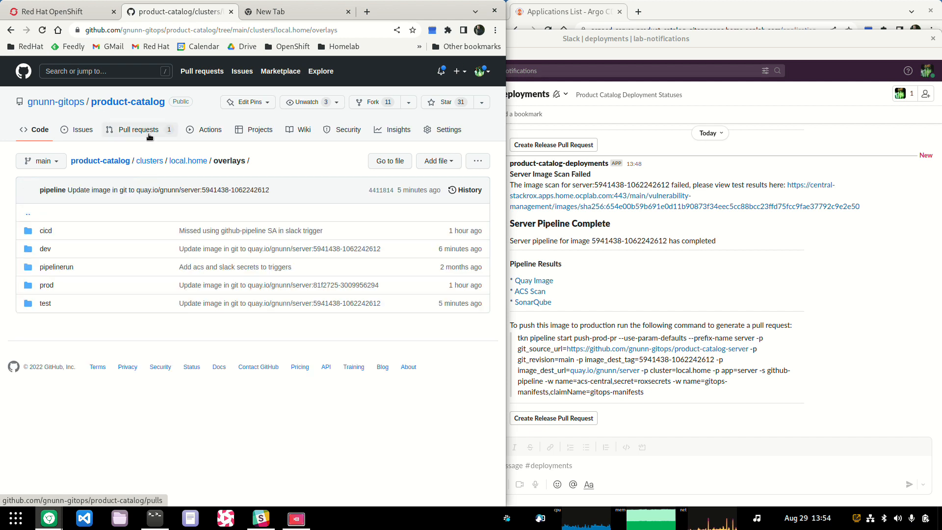
left_click(138, 129)
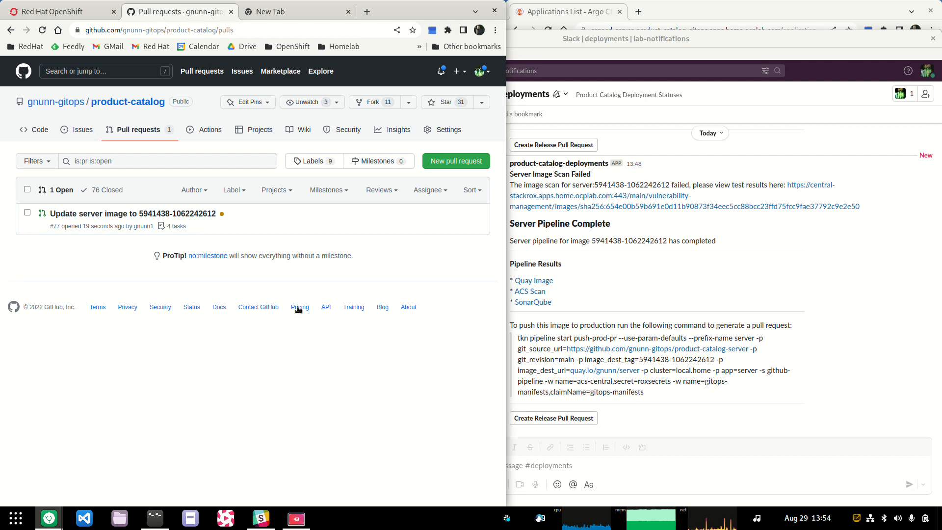
mouse_move(129, 213)
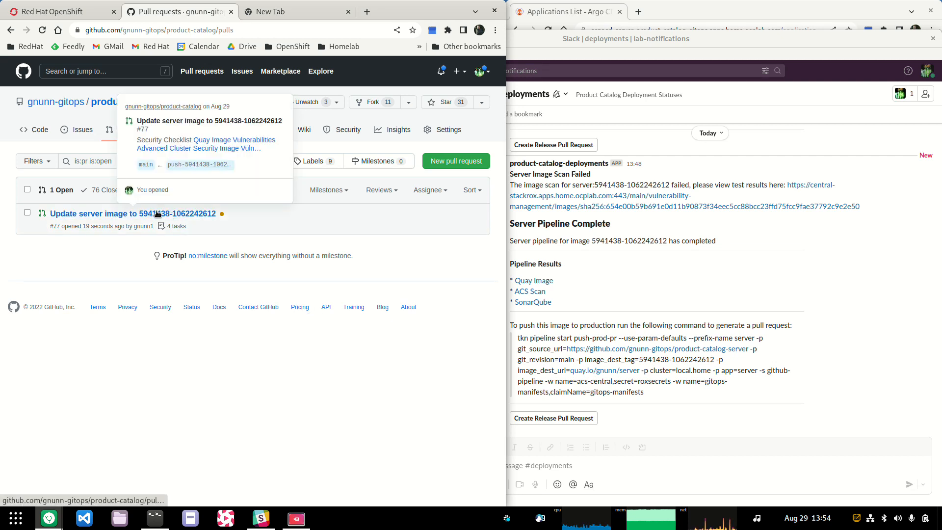
left_click(131, 213)
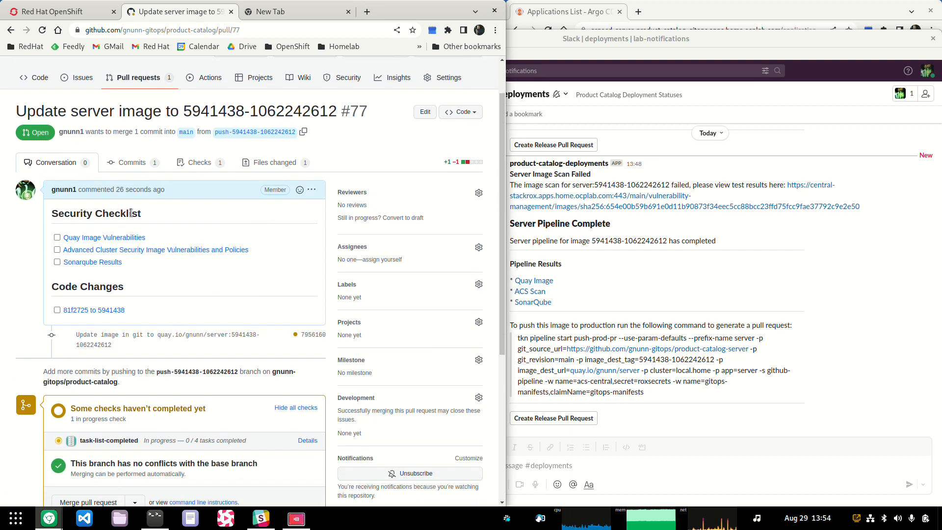
scroll("down", 3)
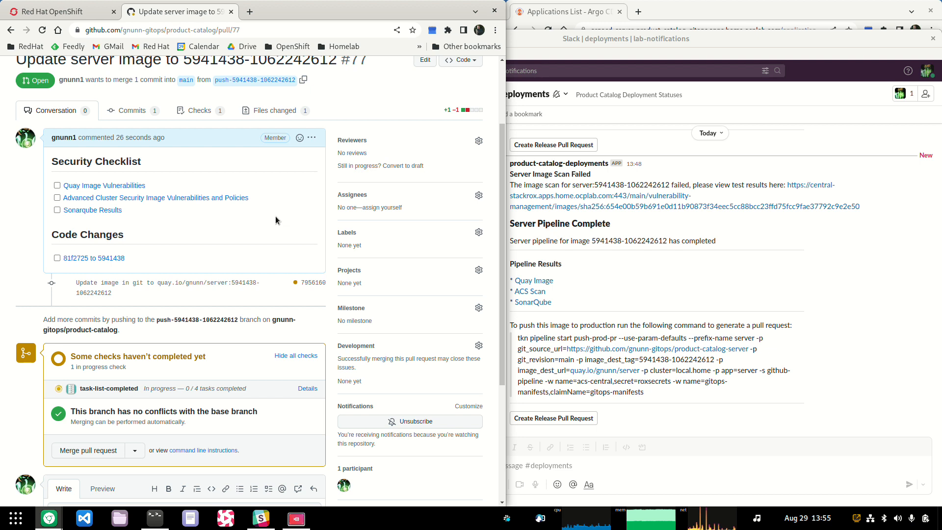
mouse_move(104, 185)
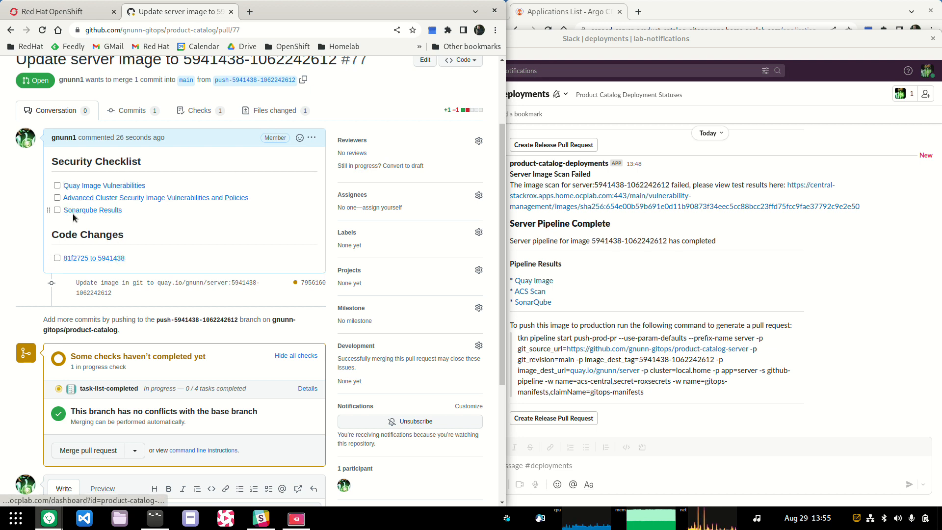
mouse_move(60, 227)
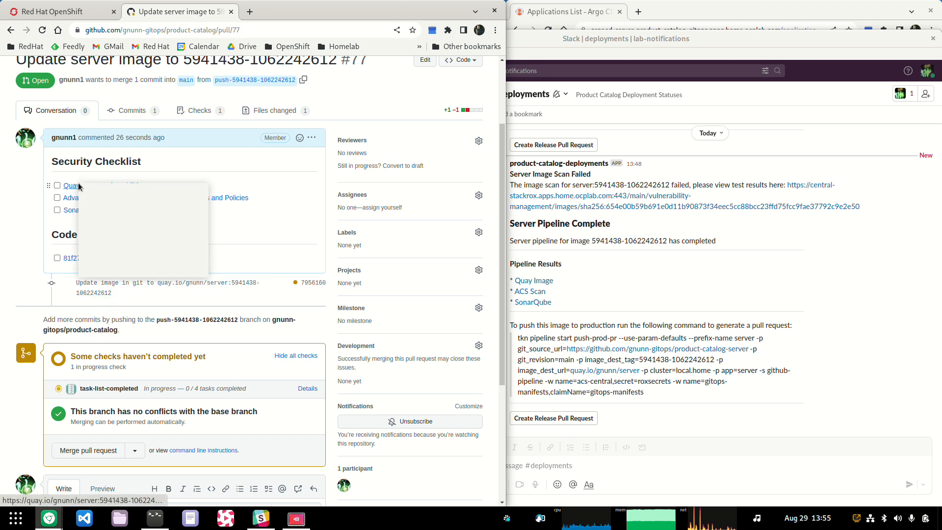
- Open the Quay image vulnerability report in a new tab and list all gnunn/server tags
right_click(72, 185)
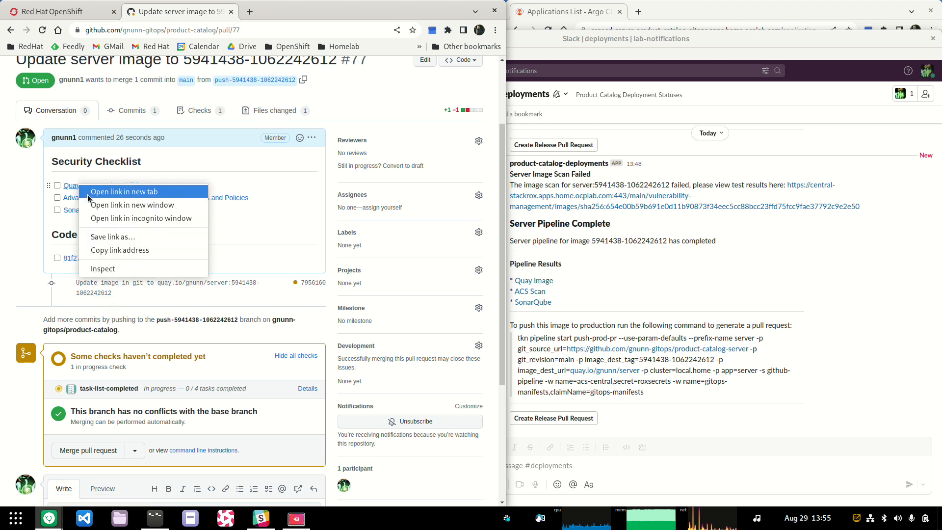
left_click(123, 192)
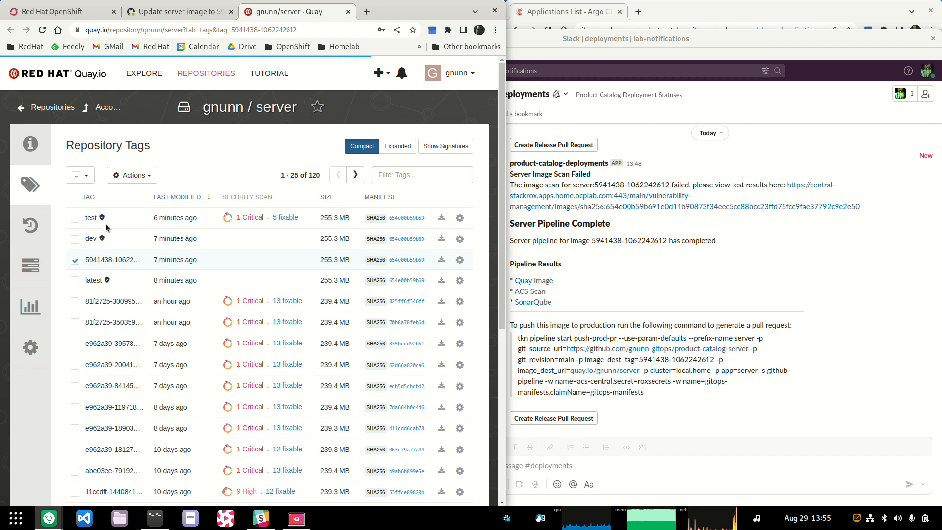
mouse_move(102, 239)
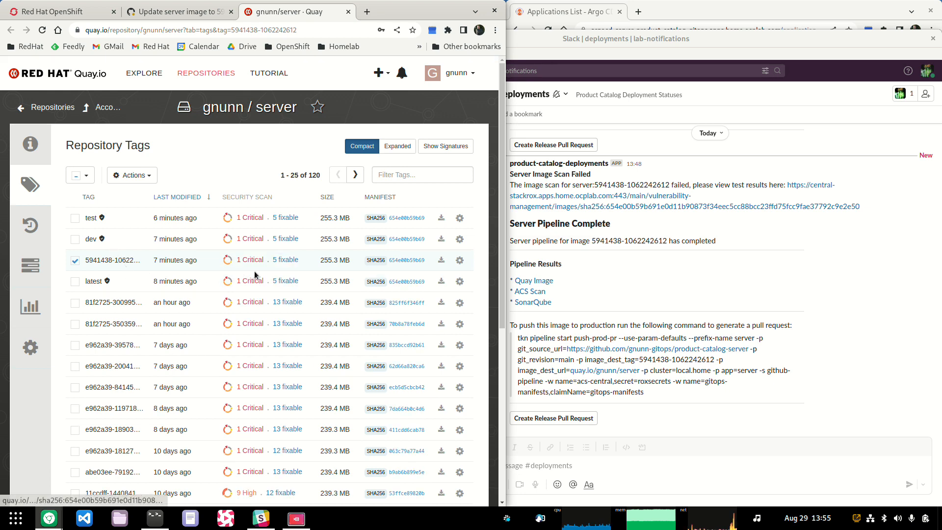
left_click(251, 260)
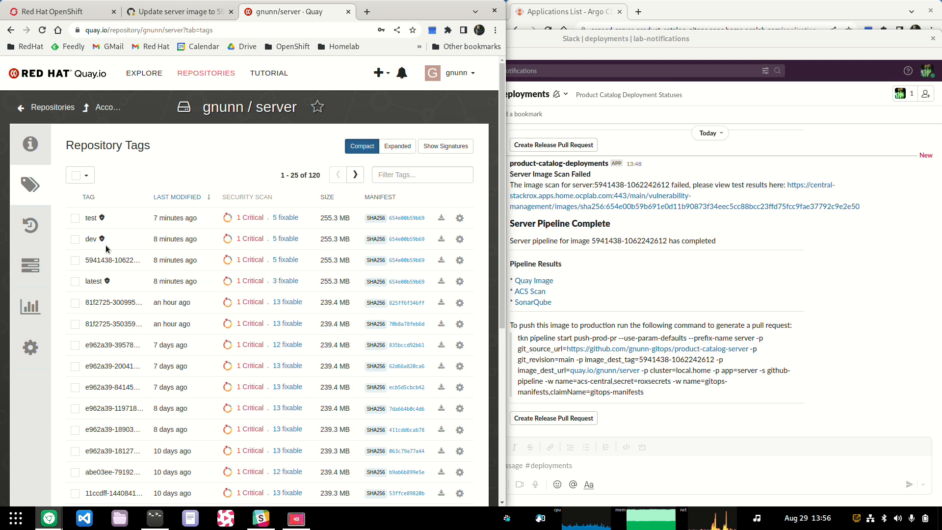
- Tick the Quay Image Vulnerabilities item and open the ACS vulnerability report in a new tab
left_click(177, 11)
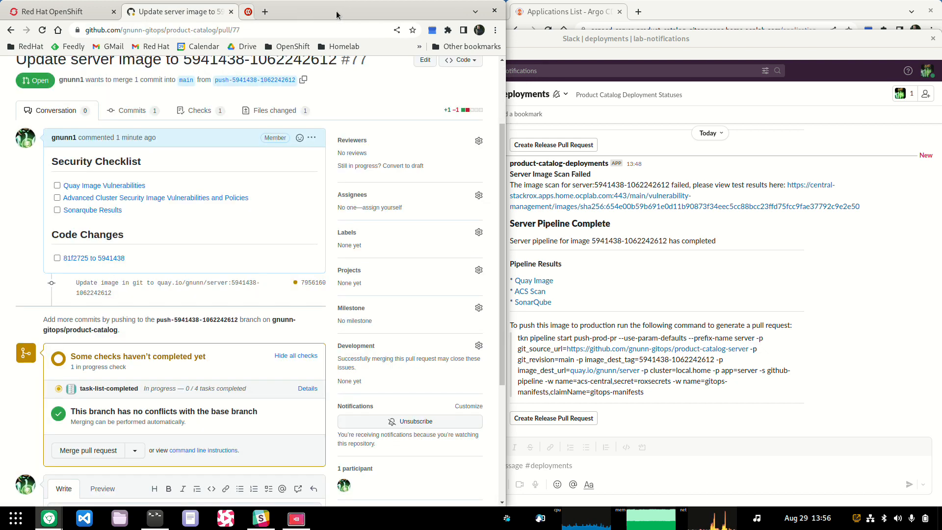
left_click(57, 185)
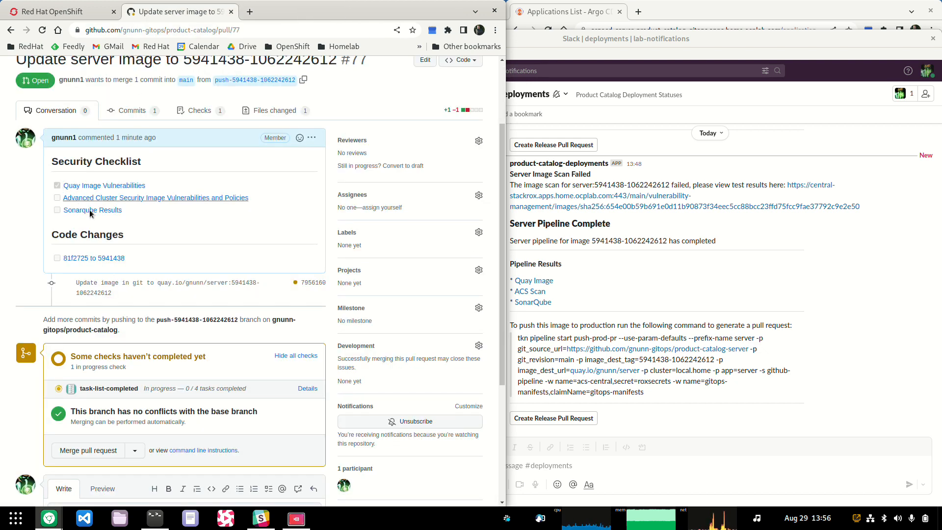
right_click(155, 197)
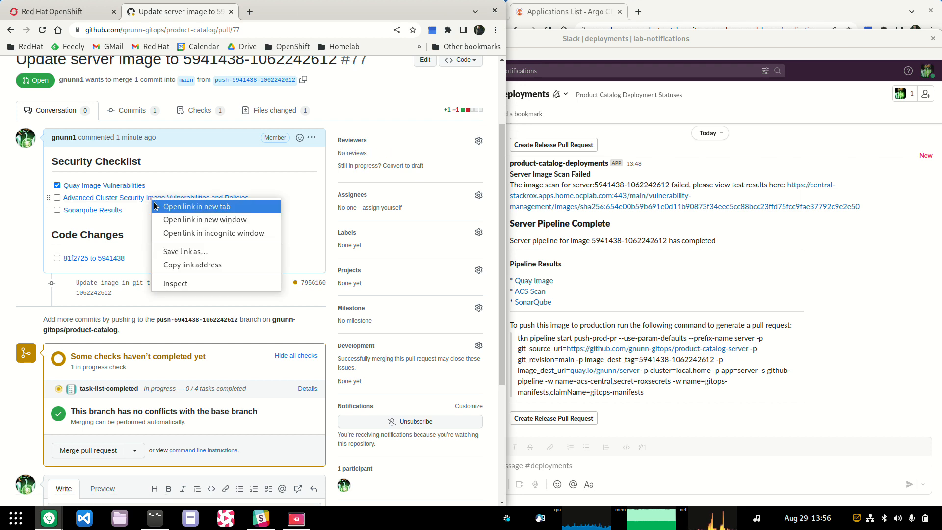
left_click(201, 206)
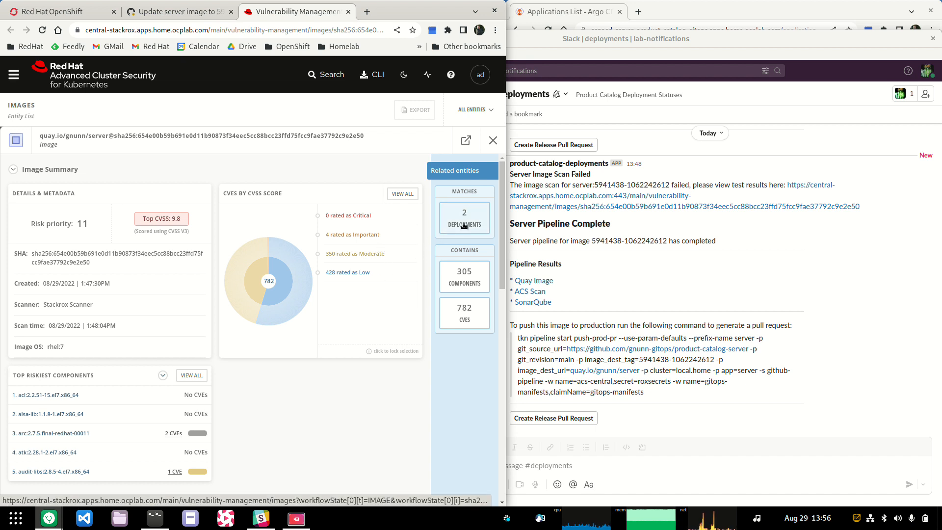
- Review the two failing server deployments running this image, then close the deployments view
left_click(464, 224)
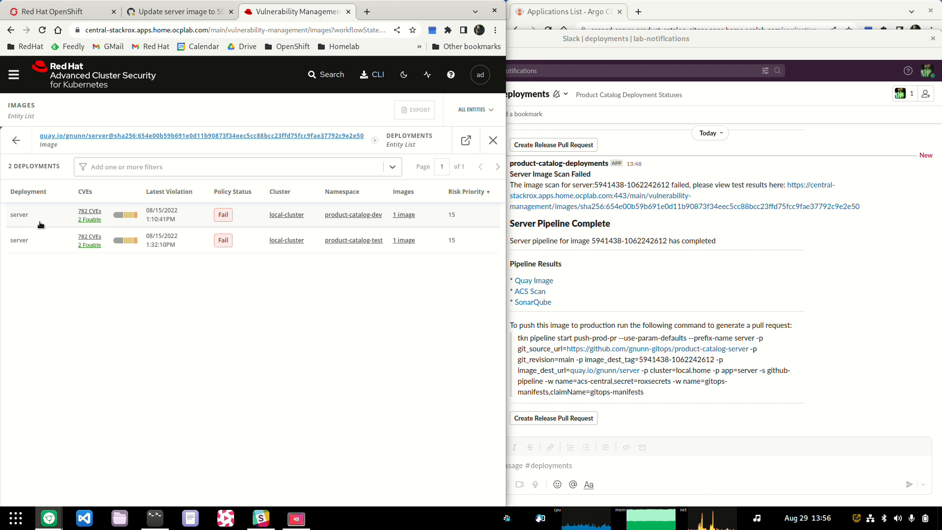
mouse_move(353, 214)
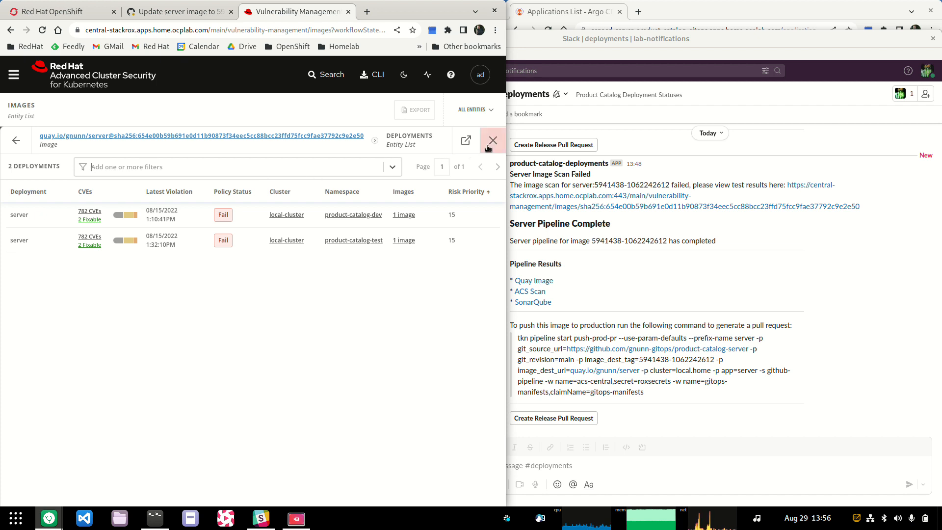
left_click(492, 140)
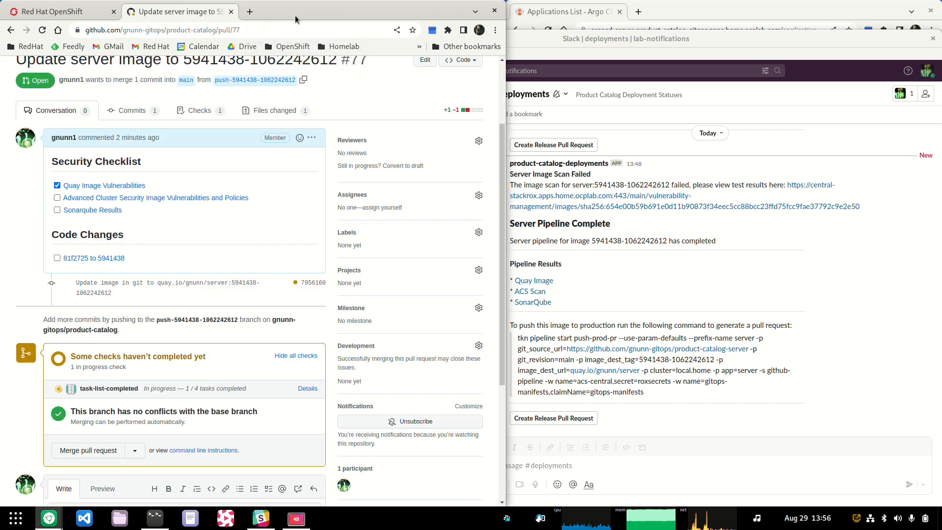
- Tick the Advanced Cluster Security item and view product-catalog-server's SonarQube results
left_click(57, 198)
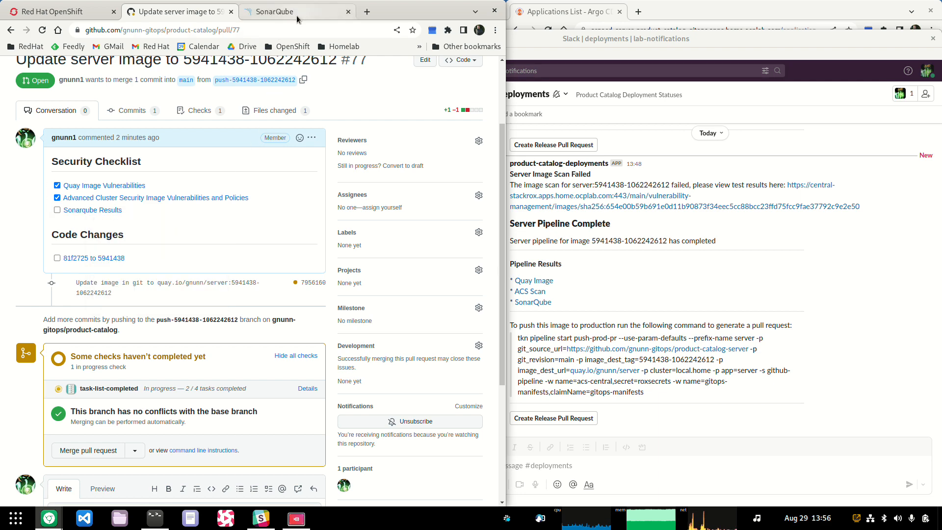
left_click(294, 11)
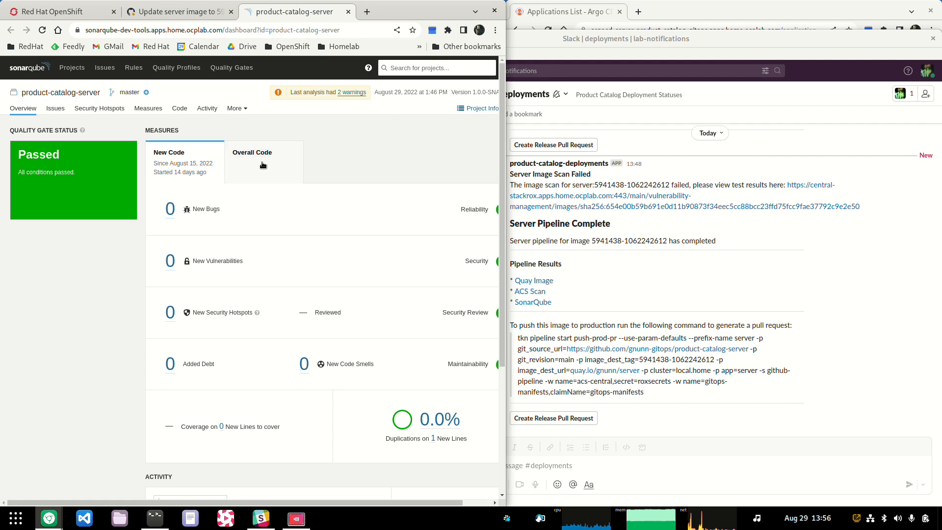
- Review SonarQube's overall code measures and 30 code smells, then close the SonarQube results
left_click(252, 152)
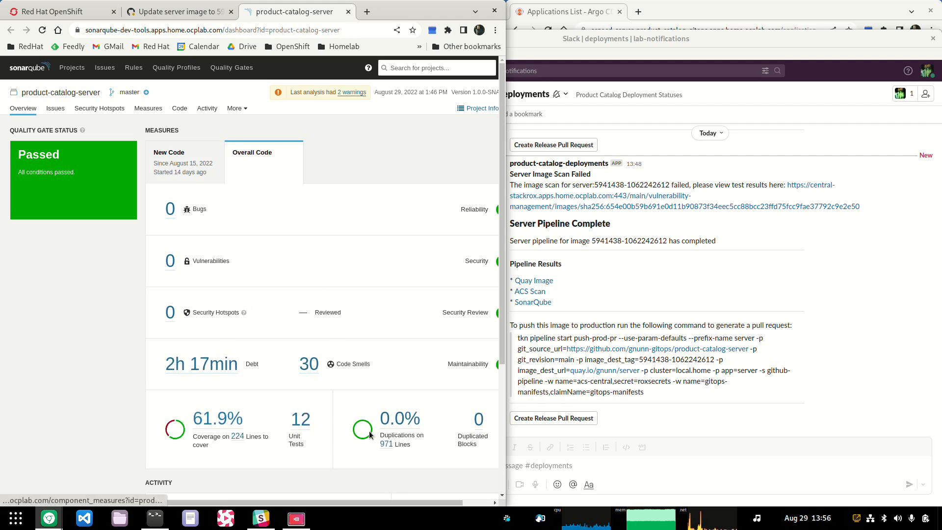
mouse_move(123, 306)
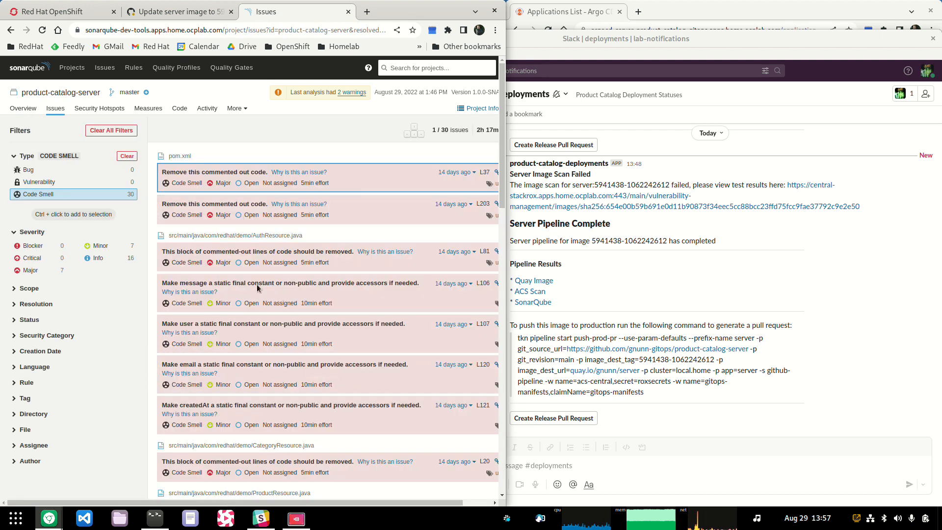
mouse_move(298, 442)
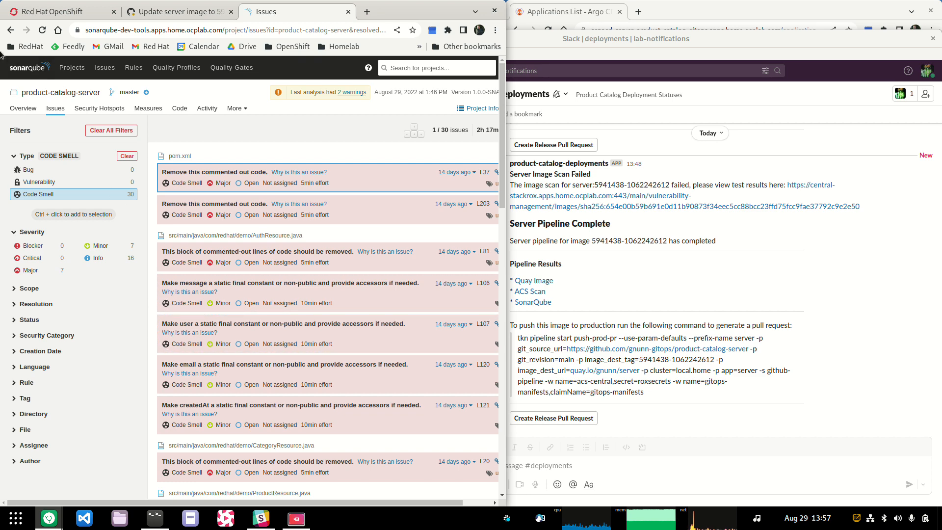
left_click(22, 107)
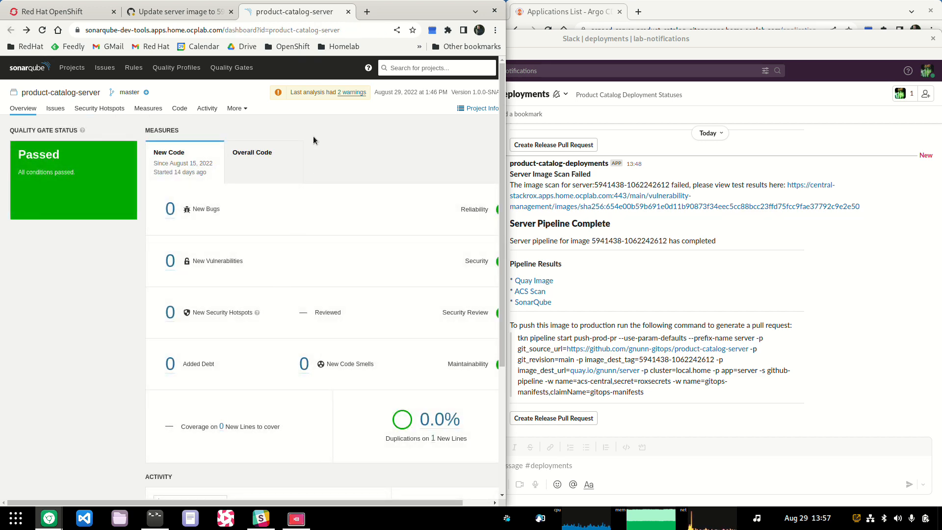
left_click(179, 12)
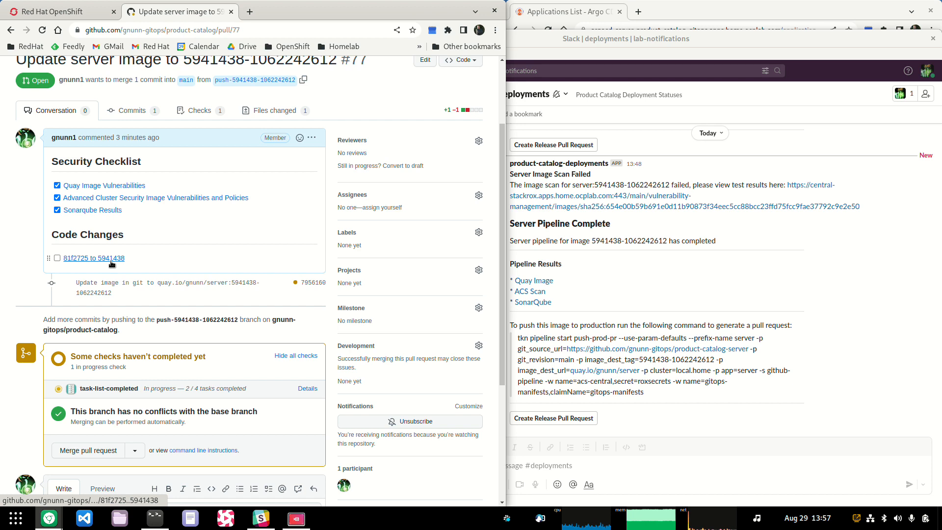
- Review the 81f2725 to 5941438 diff bumping VERSION from 1.2.11 to 1.2.12, then close it
left_click(94, 258)
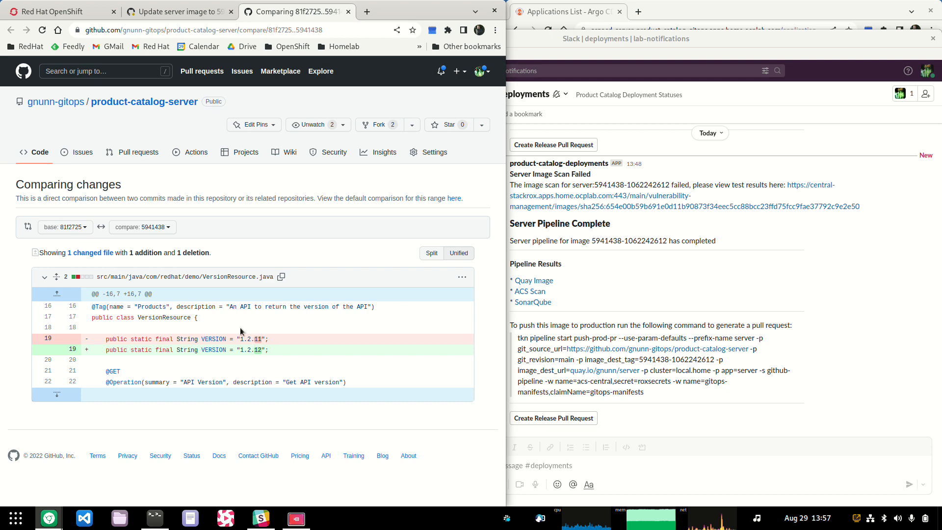
left_click(177, 11)
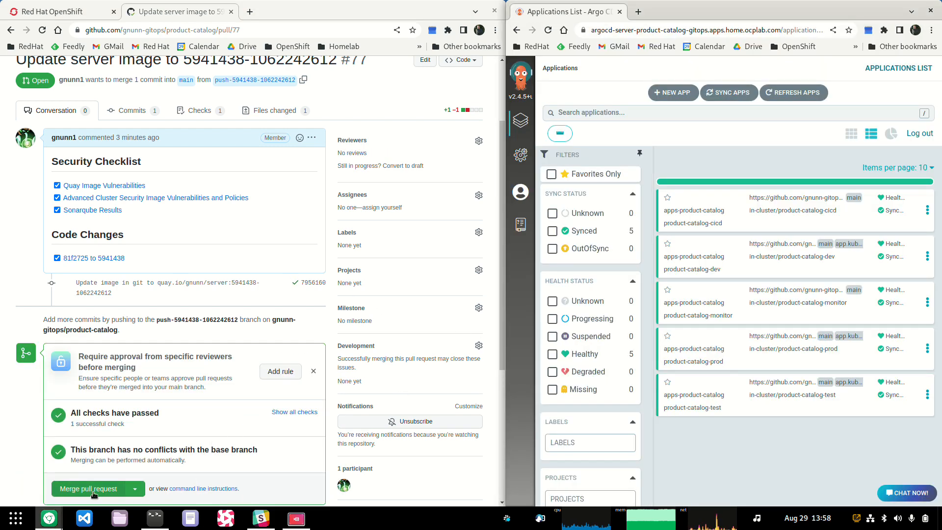
- Merge pull request #77 into main and switch to the OpenShift Pipelines page
scroll("down", 3)
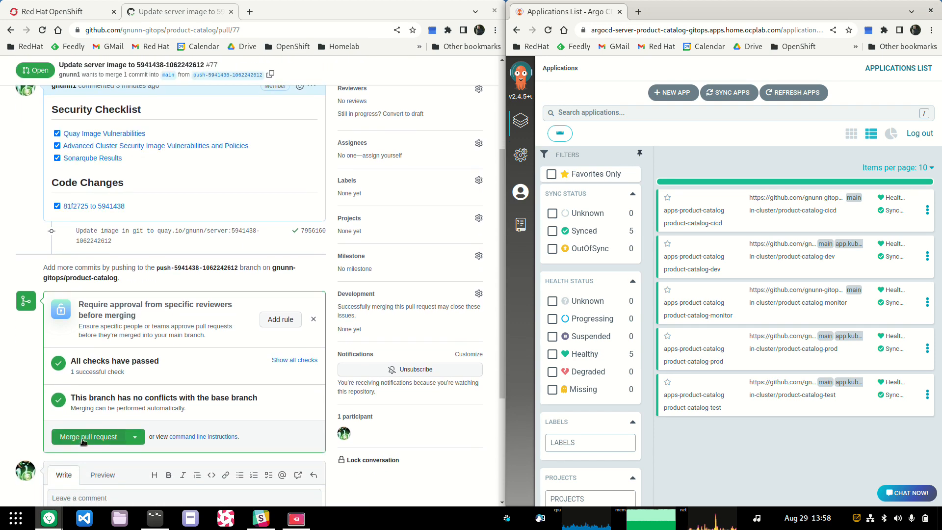
left_click(89, 436)
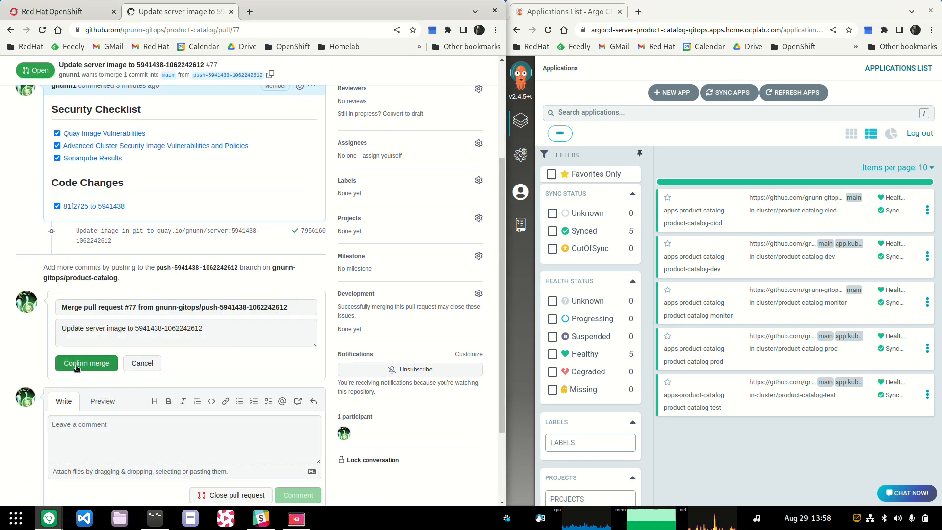
left_click(86, 363)
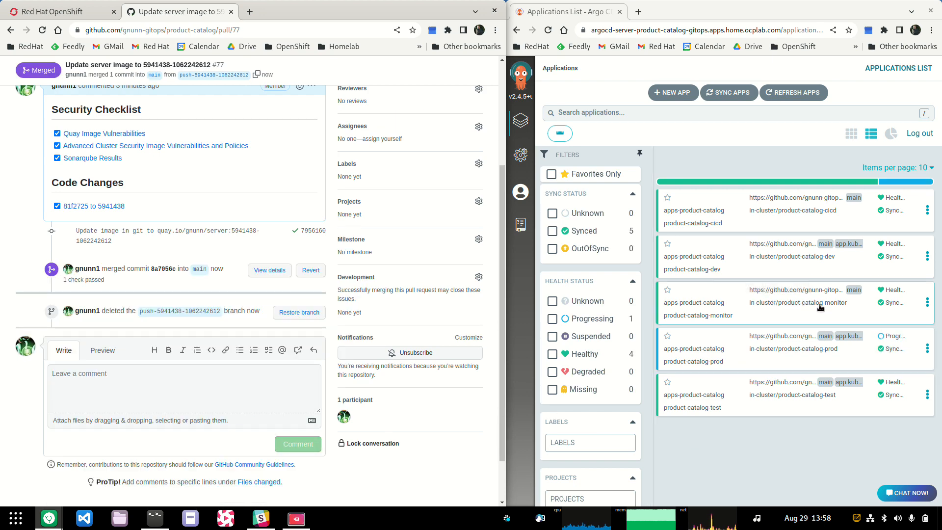
mouse_move(773, 358)
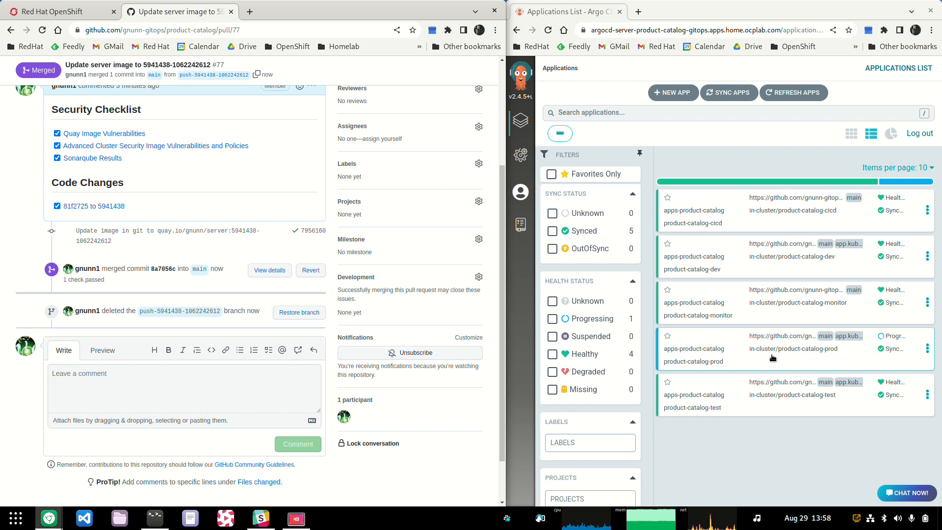
mouse_move(893, 349)
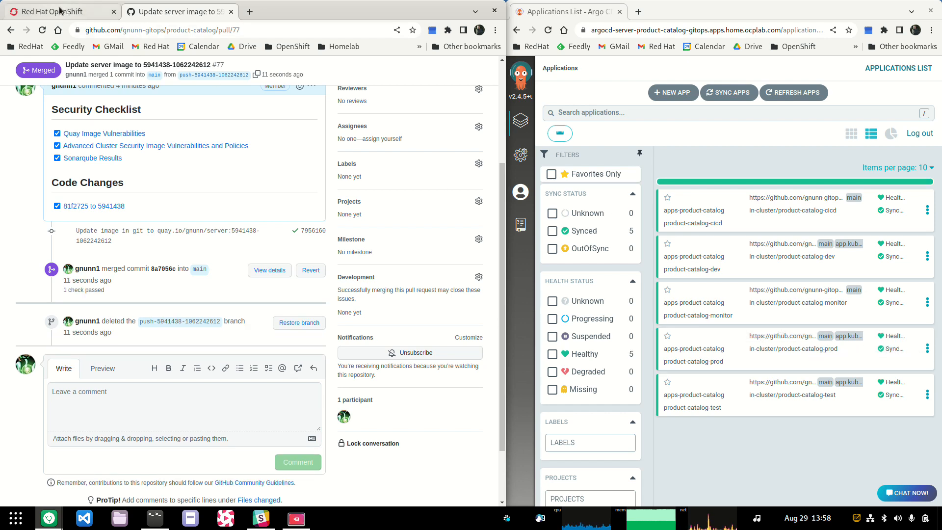
mouse_move(754, 269)
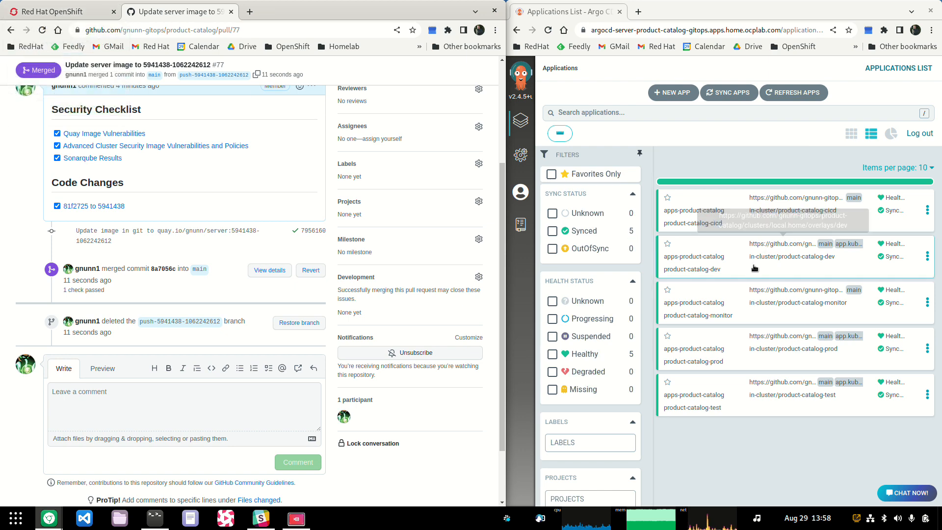
left_click(54, 12)
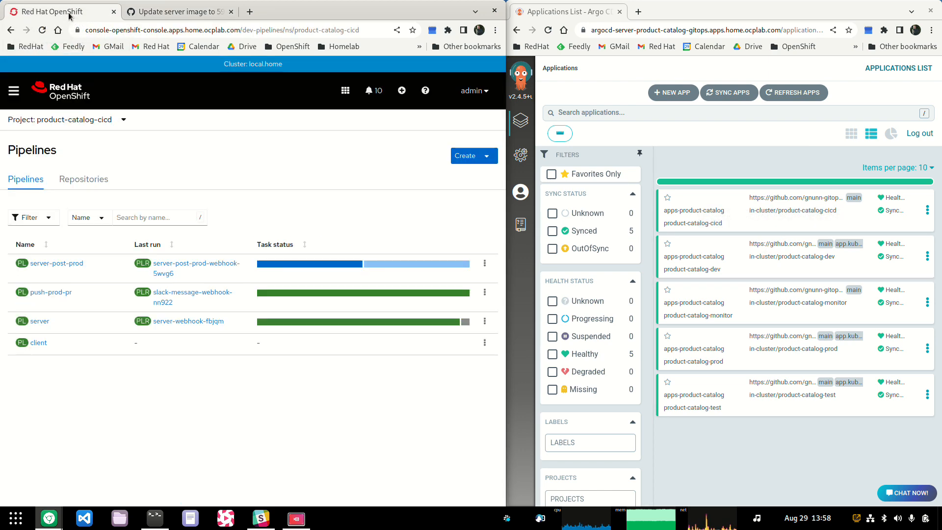
mouse_move(184, 350)
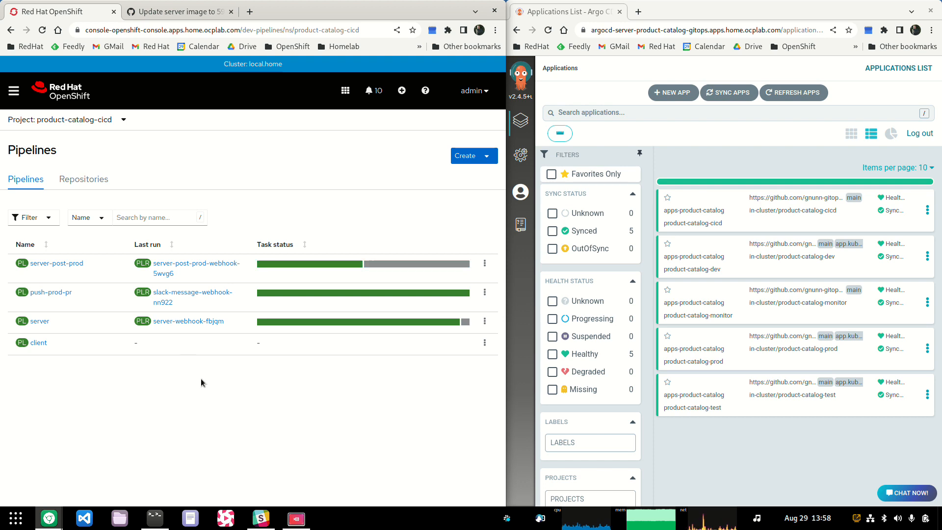
mouse_move(174, 275)
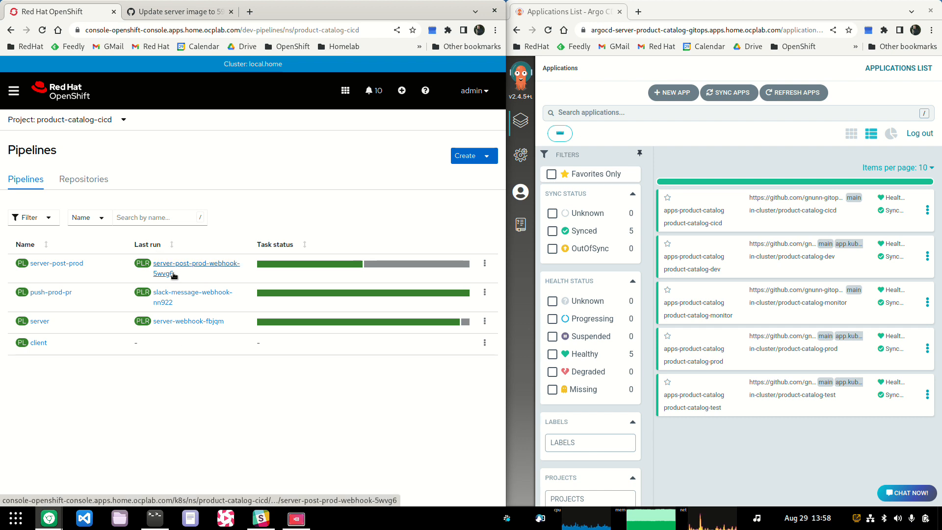
- Check run server-post-prod-webhook-5wvg6's logs (11 assertions, 0 failed), then return to pipelines
left_click(196, 267)
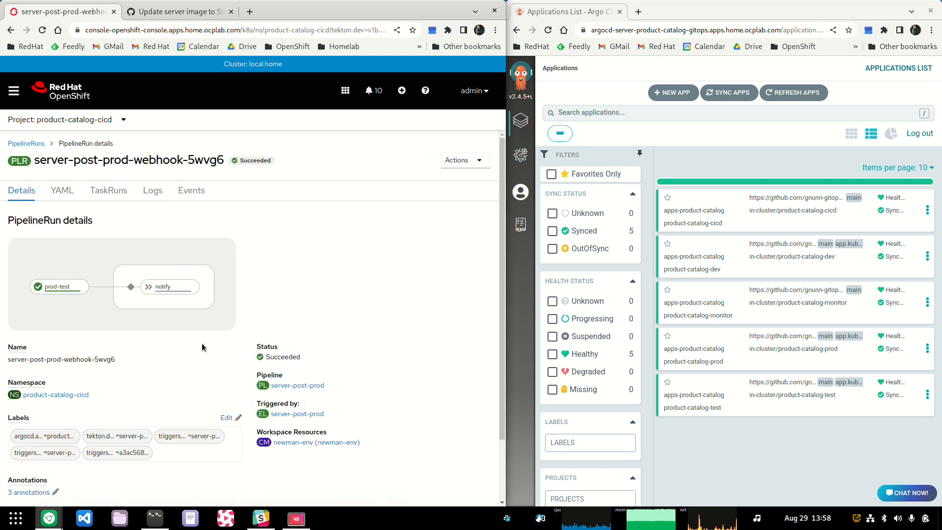
left_click(152, 190)
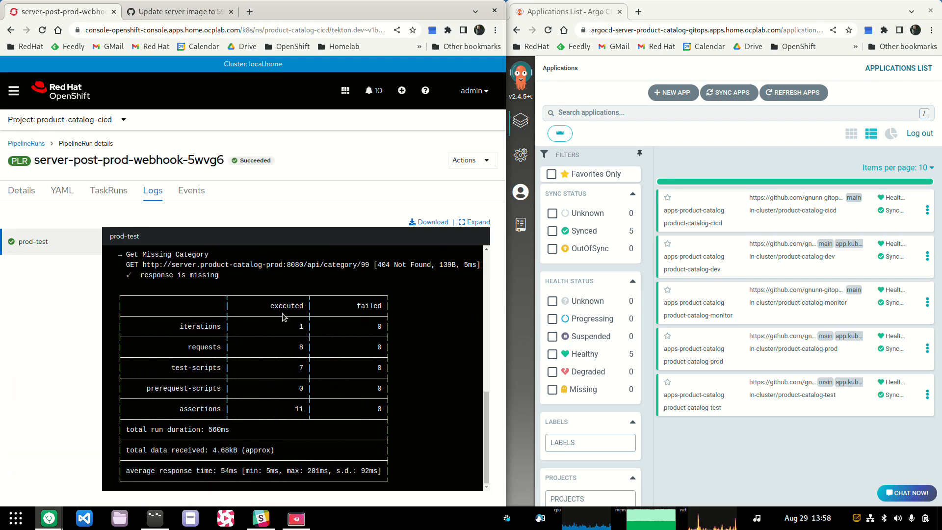
mouse_move(287, 431)
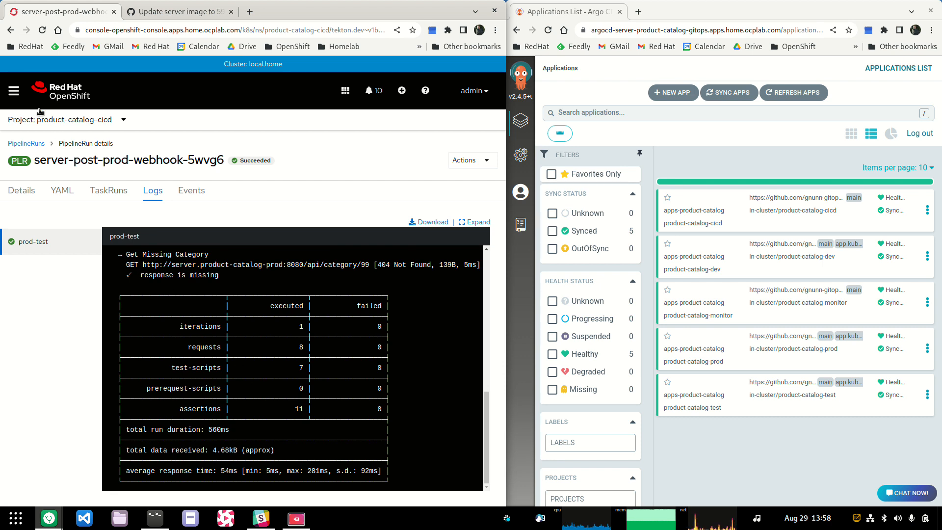
left_click(11, 30)
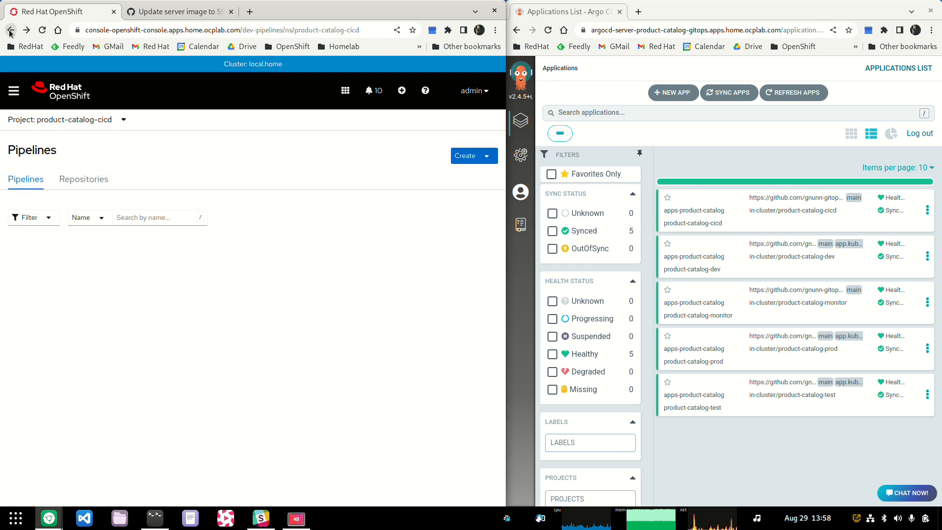